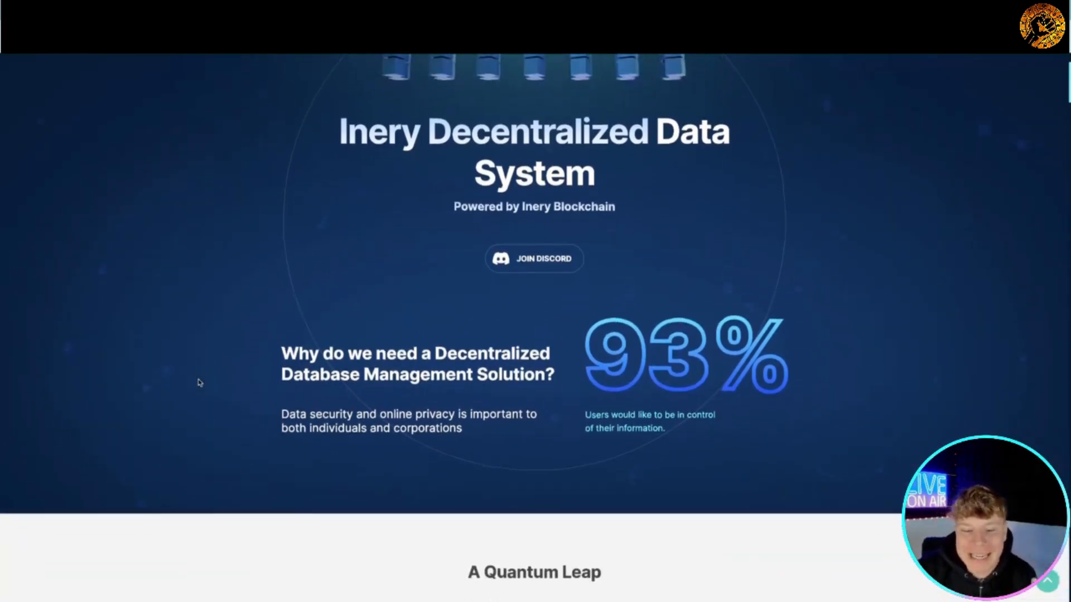
Step: Scroll from the Decentralized Data System hero past A Quantum Leap down to Meet IneryDB
{"action": "scroll", "scroll_direction": "down", "scroll_amount": 3}
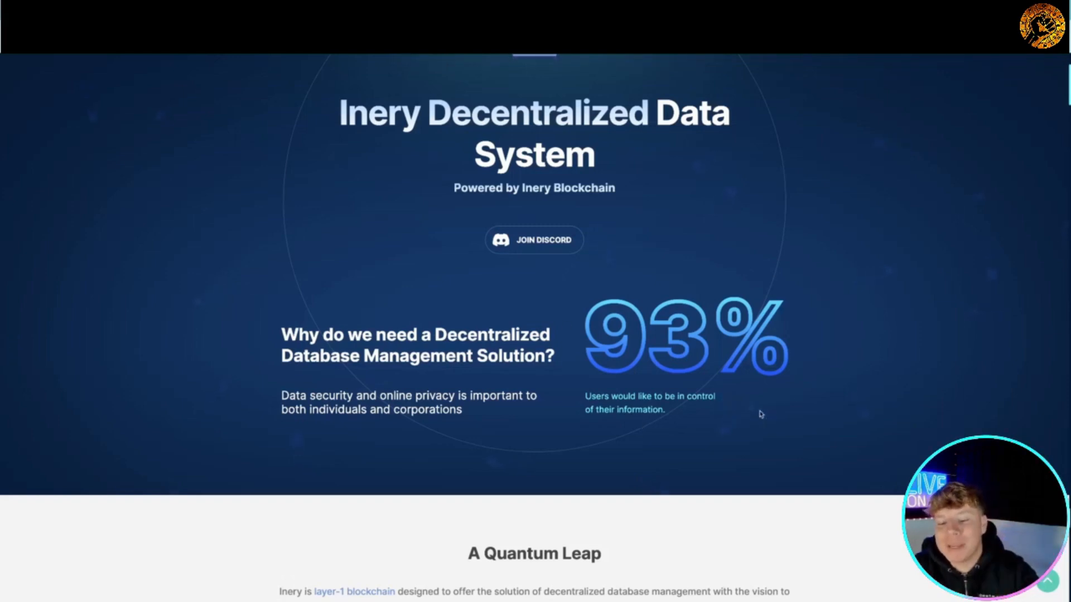
{"action": "scroll", "scroll_direction": "down", "scroll_amount": 3}
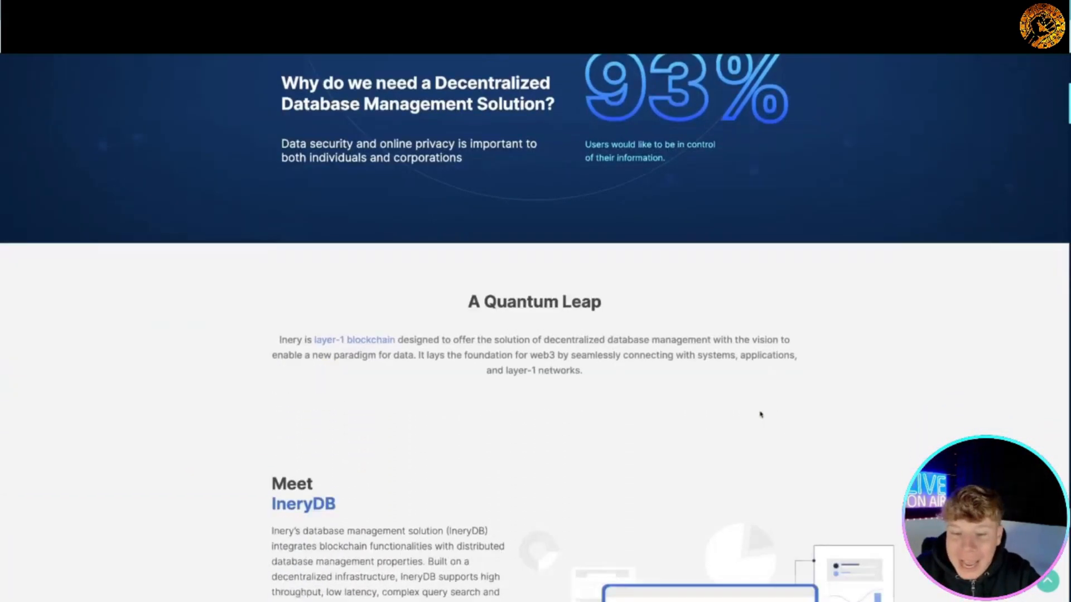
{"action": "scroll", "scroll_direction": "down", "scroll_amount": 3}
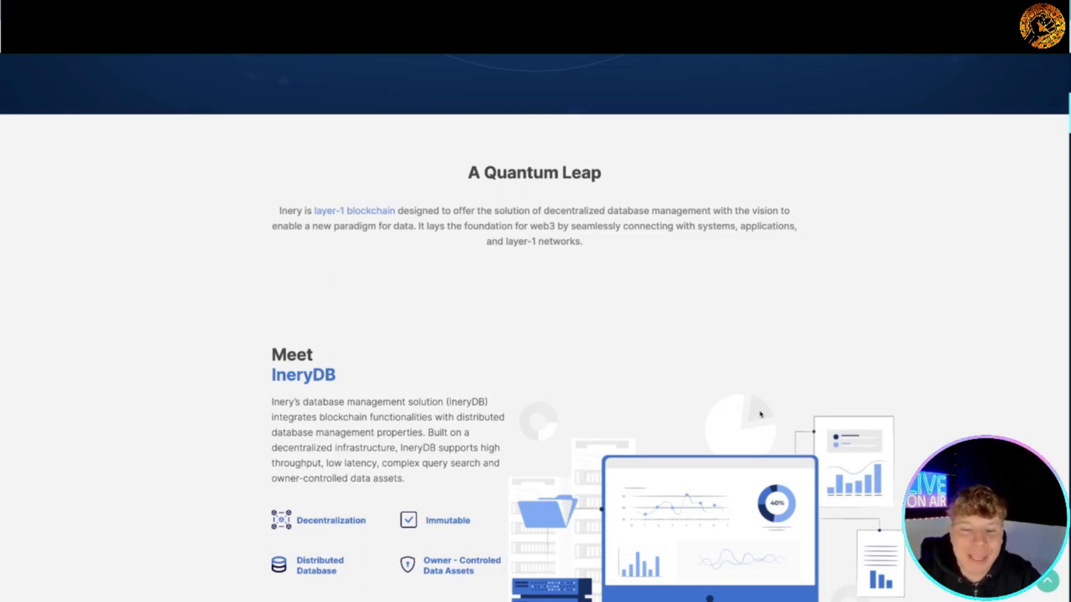
{"action": "scroll", "scroll_direction": "down", "scroll_amount": 3}
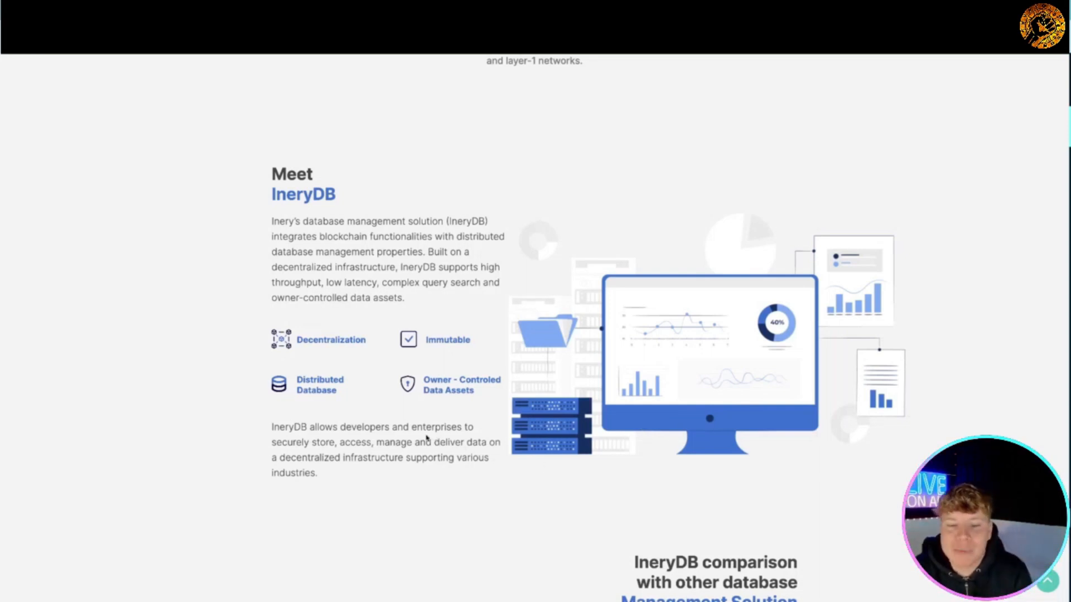
Step: Scroll until the IneryDB comparison table against BigchainDB, ChainifyDB and Modex is fully visible
{"action": "scroll", "scroll_direction": "down", "scroll_amount": 3}
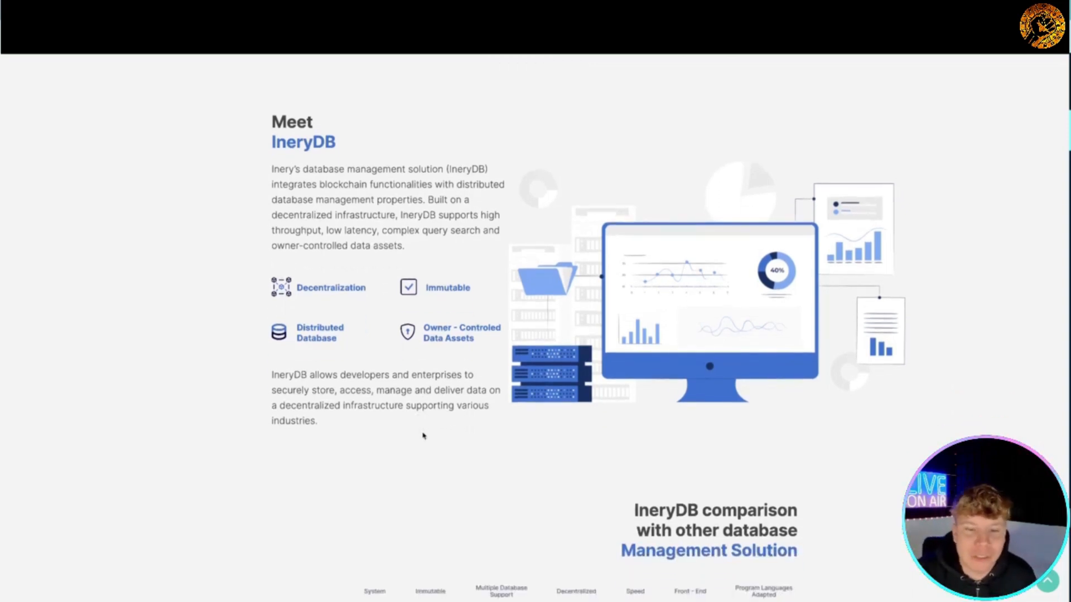
{"action": "scroll", "scroll_direction": "down", "scroll_amount": 3}
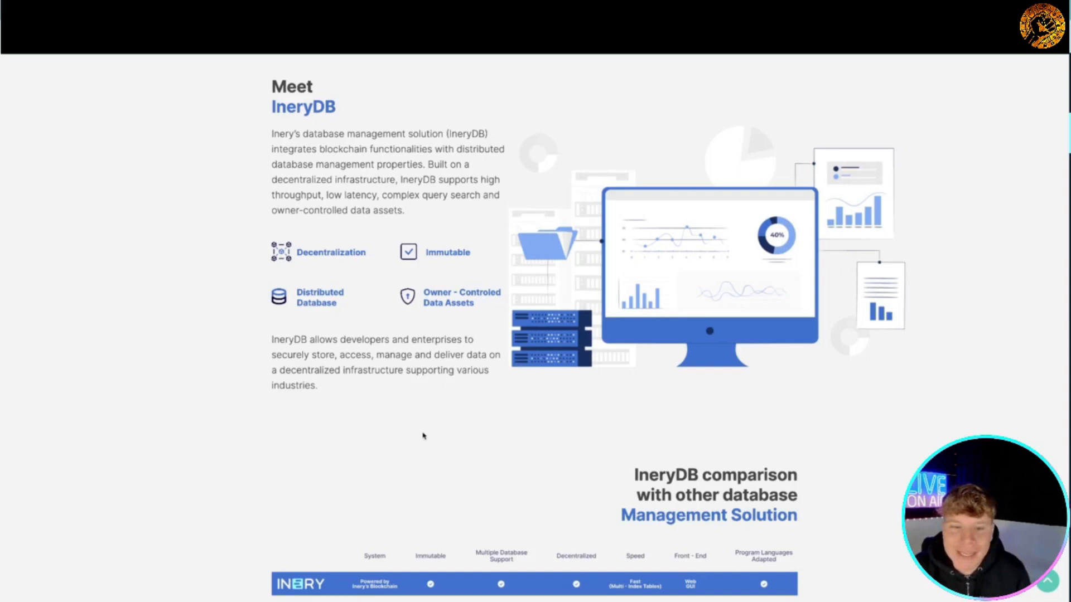
{"action": "scroll", "scroll_direction": "down", "scroll_amount": 3}
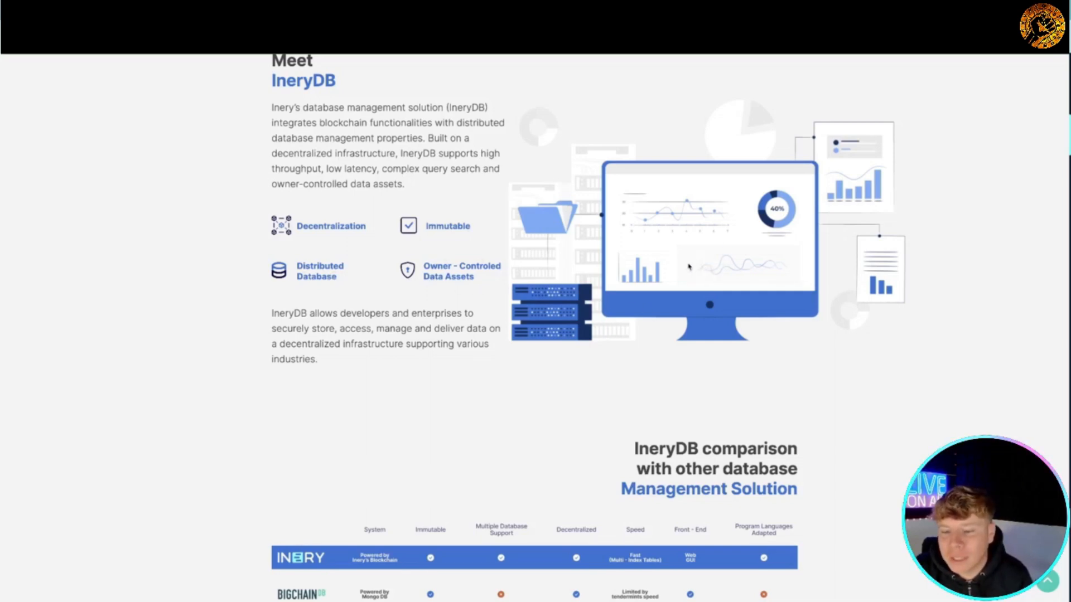
{"action": "scroll", "scroll_direction": "down", "scroll_amount": 3}
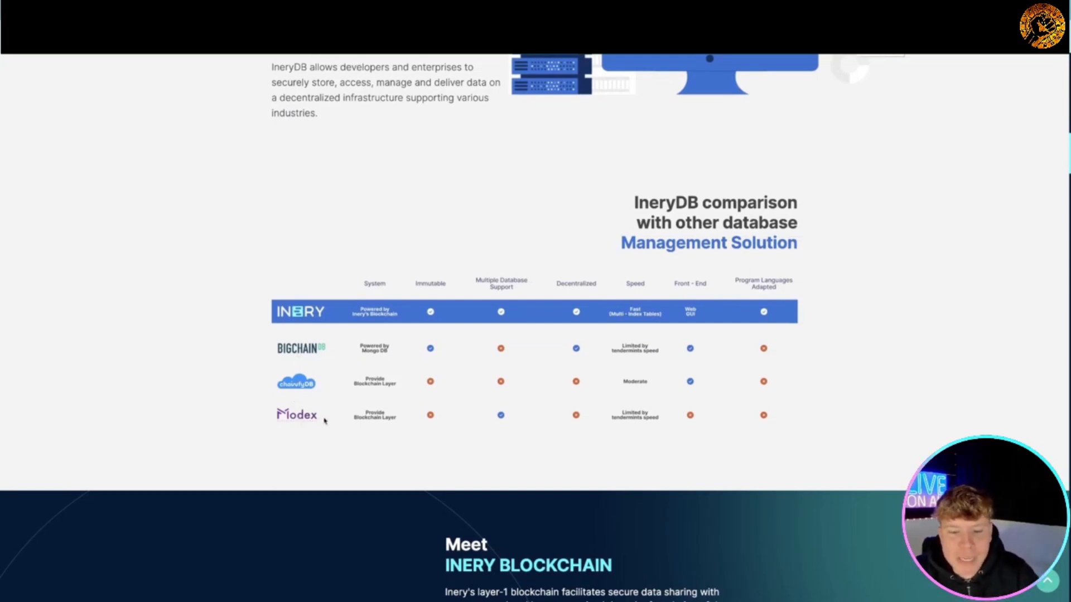
{"action": "mouse_move", "coordinate": [399, 352]}
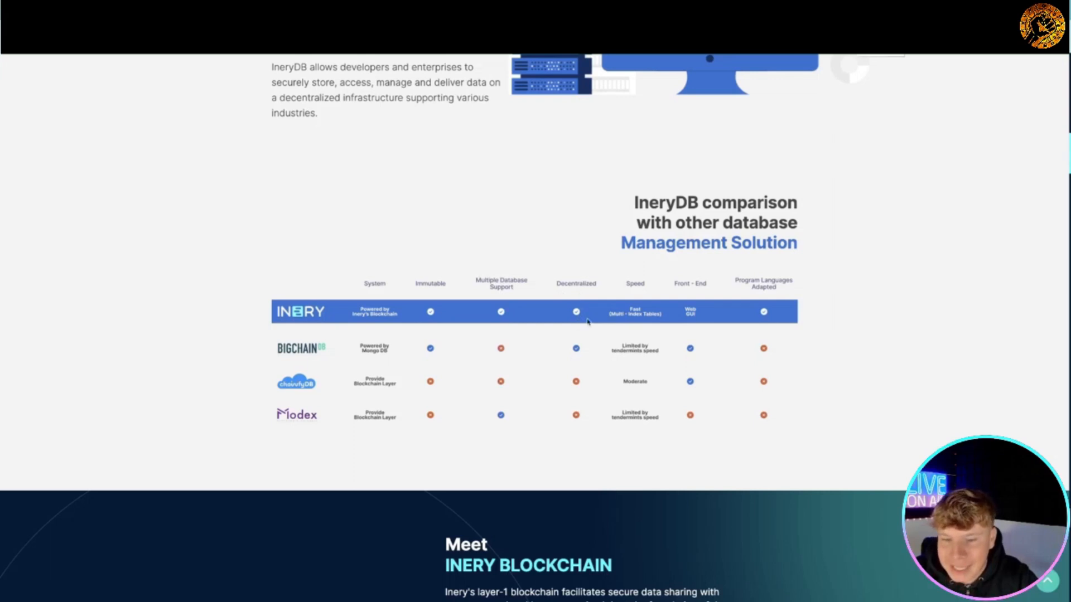
{"action": "mouse_move", "coordinate": [731, 325]}
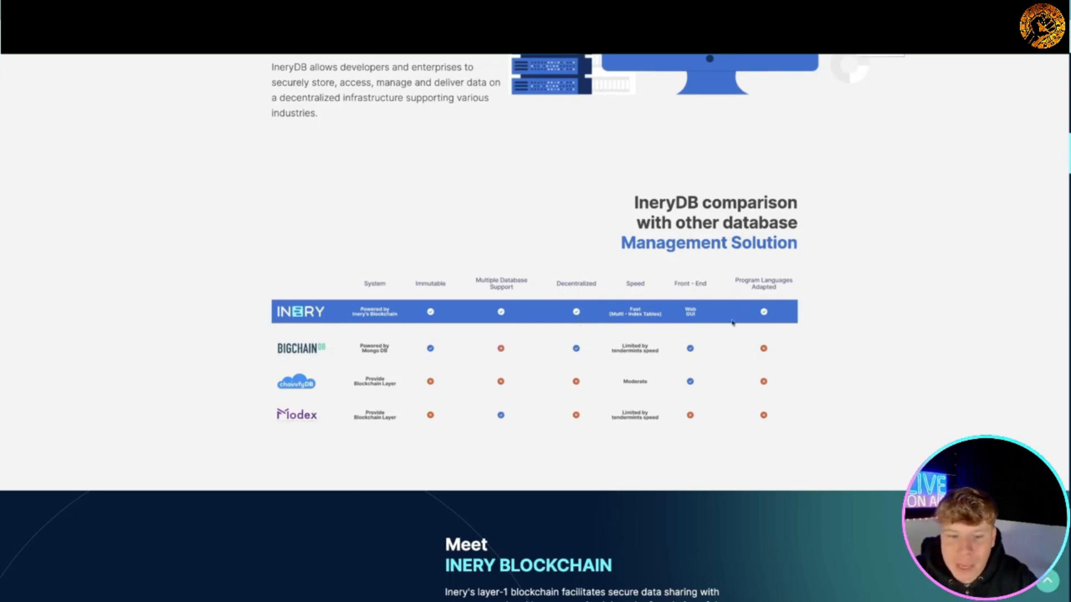
{"action": "mouse_move", "coordinate": [826, 384]}
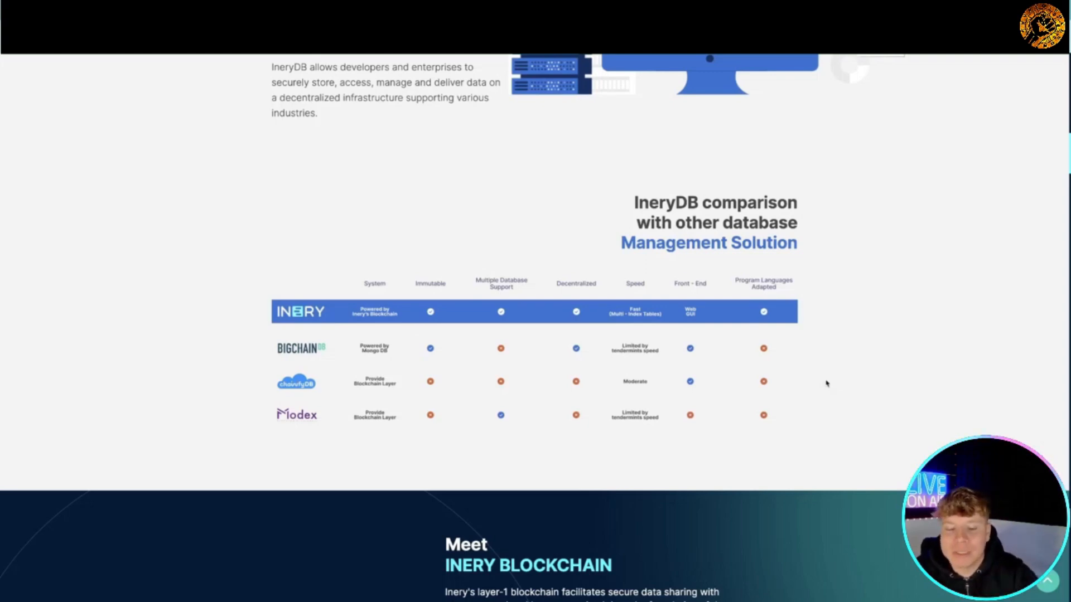
Step: Scroll past Meet Inery Blockchain to the Key Features section with its seven feature cards
{"action": "scroll", "scroll_direction": "down", "scroll_amount": 3}
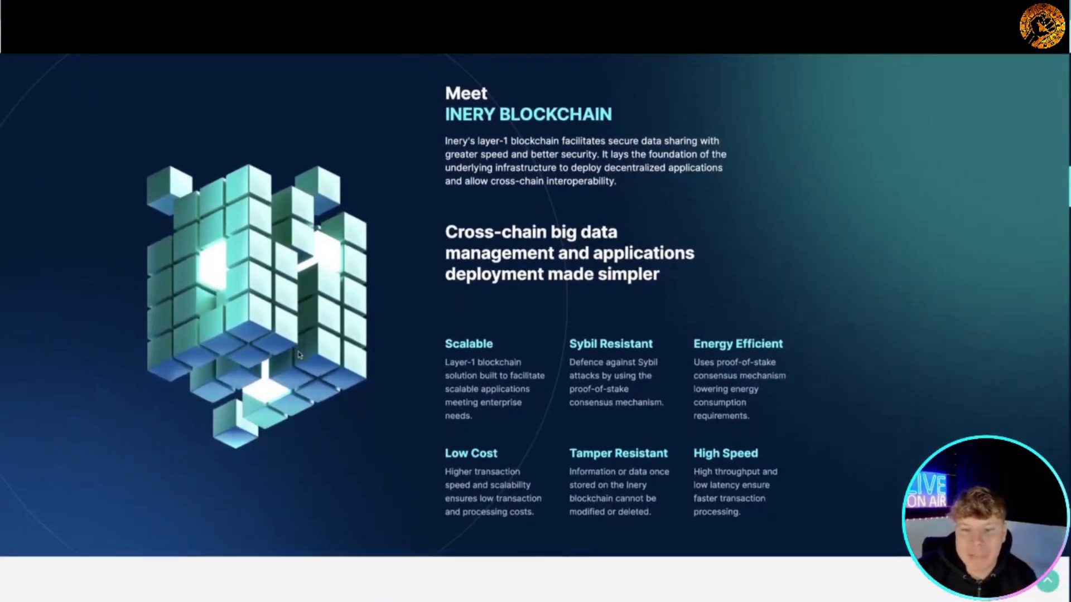
{"action": "scroll", "scroll_direction": "down", "scroll_amount": 3}
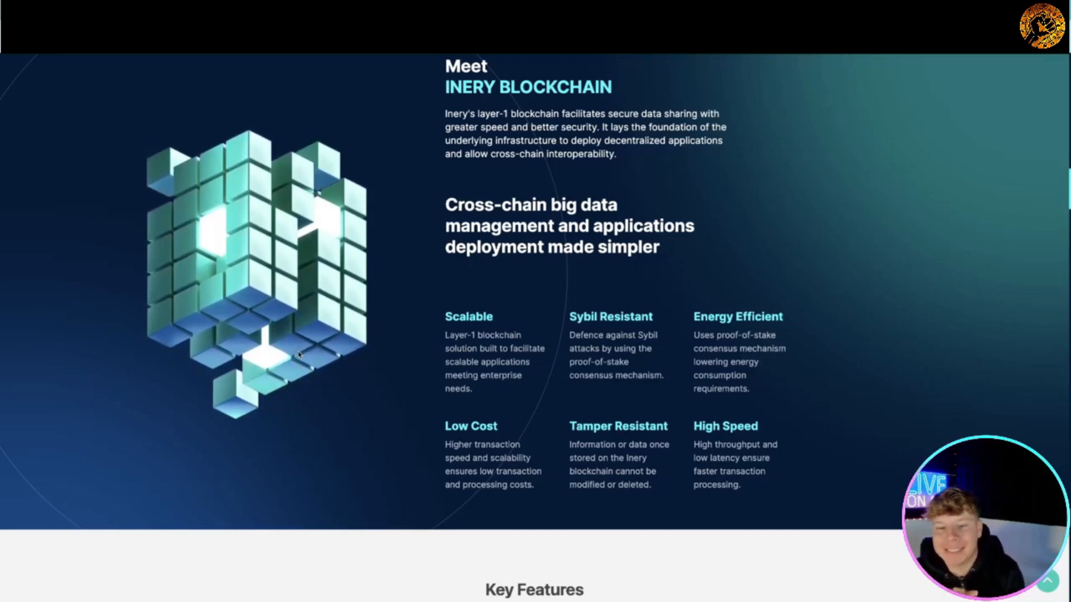
{"action": "scroll", "scroll_direction": "down", "scroll_amount": 3}
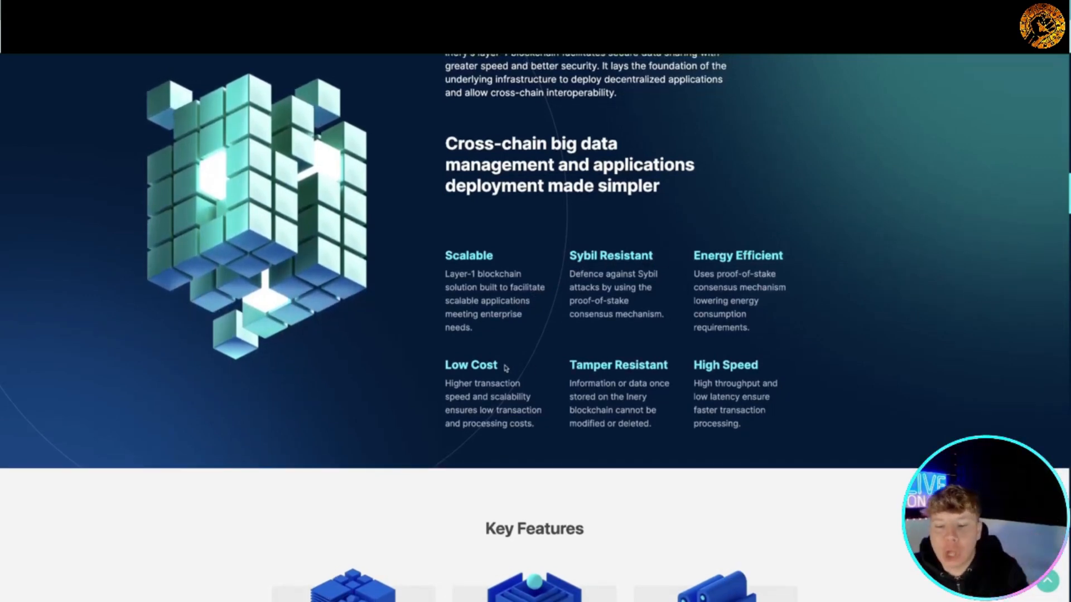
{"action": "scroll", "scroll_direction": "down", "scroll_amount": 3}
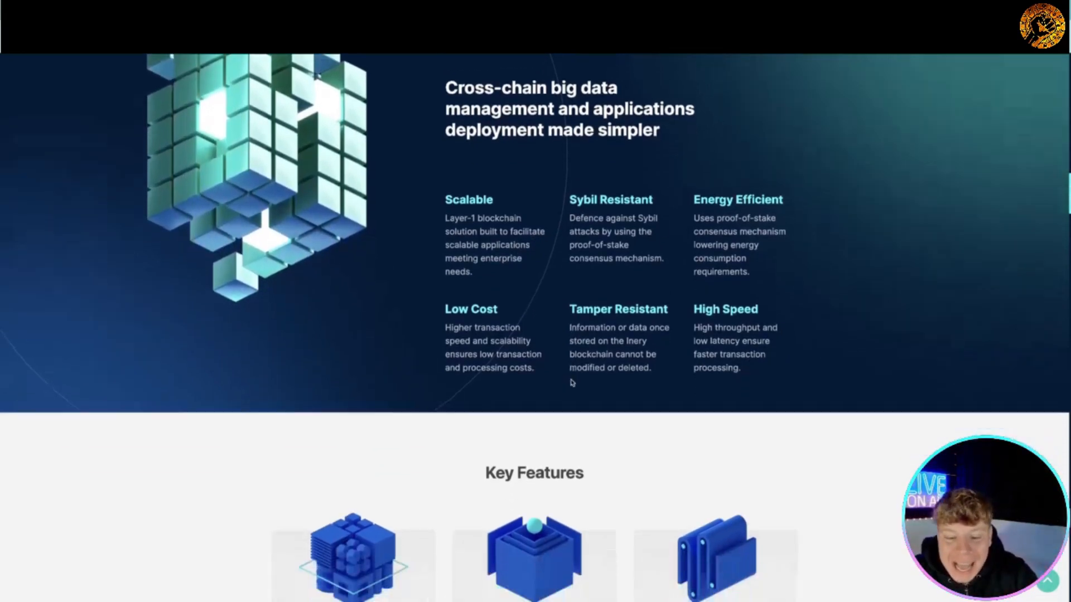
{"action": "scroll", "scroll_direction": "down", "scroll_amount": 3}
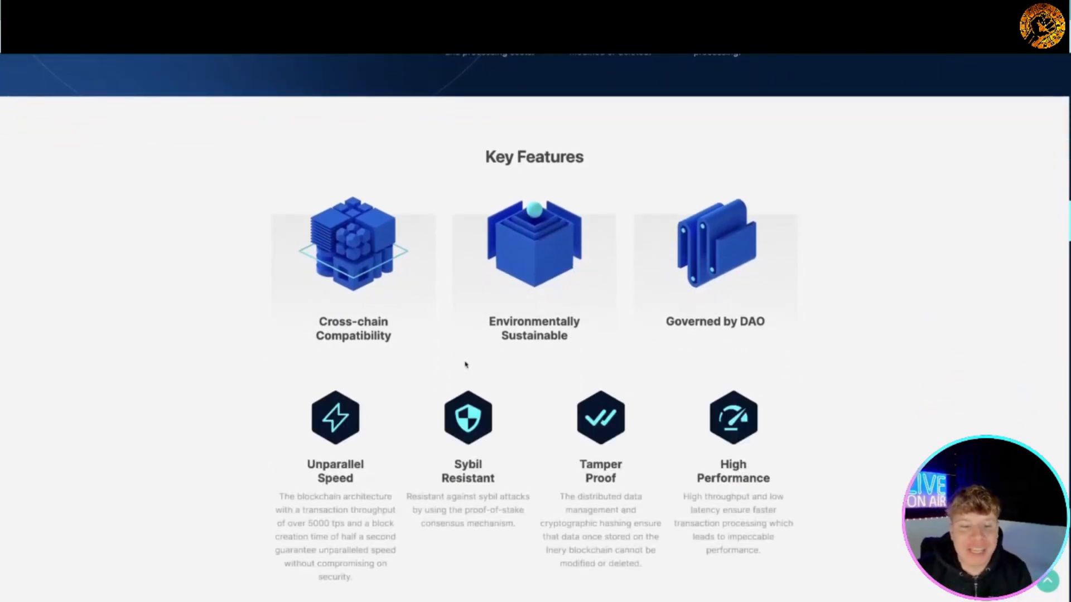
{"action": "scroll", "scroll_direction": "down", "scroll_amount": 3}
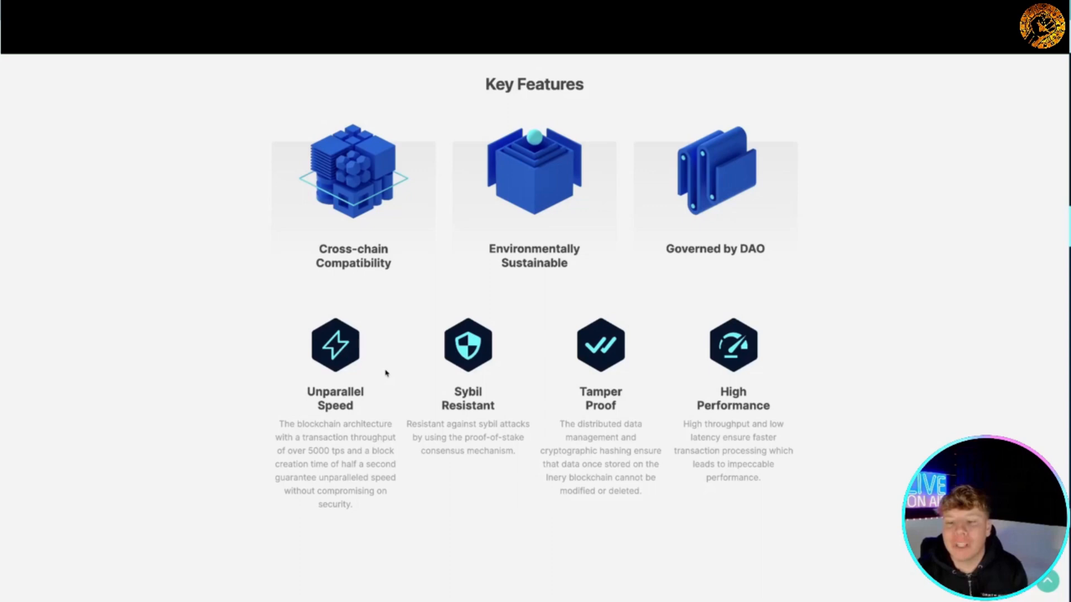
{"action": "mouse_move", "coordinate": [392, 377]}
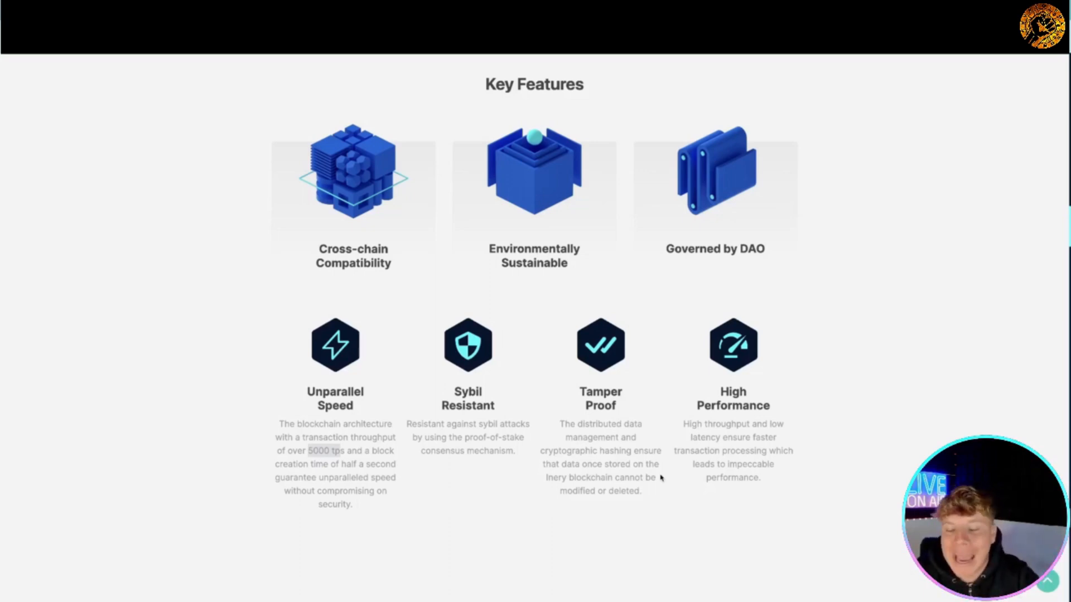
Step: Scroll to the blockchain comparison table of Inery against Bitcoin, Ethereum and Polkadot
{"action": "scroll", "scroll_direction": "down", "scroll_amount": 3}
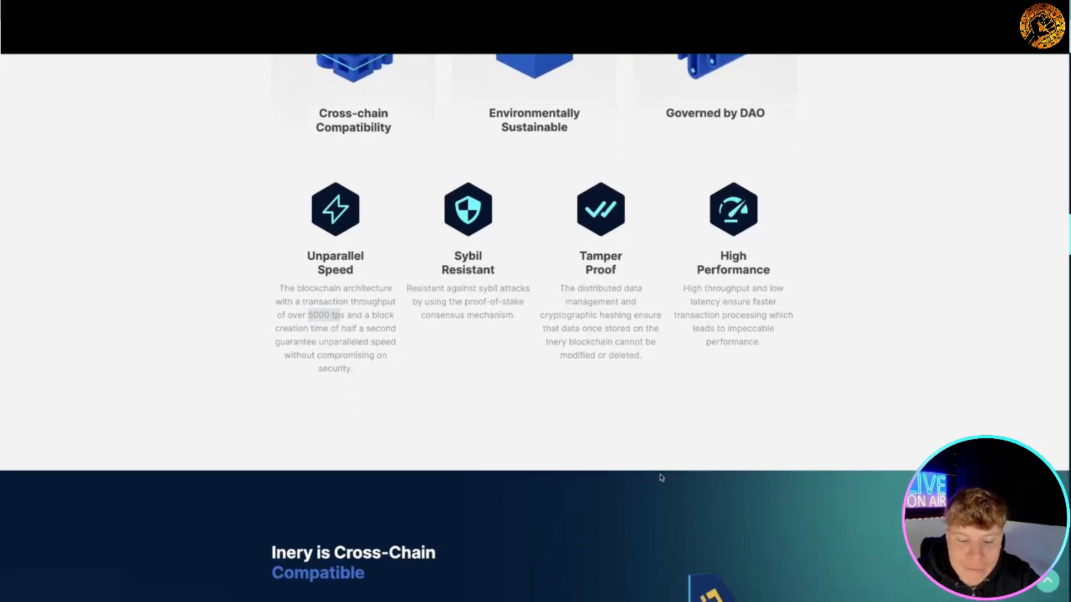
{"action": "scroll", "scroll_direction": "down", "scroll_amount": 3}
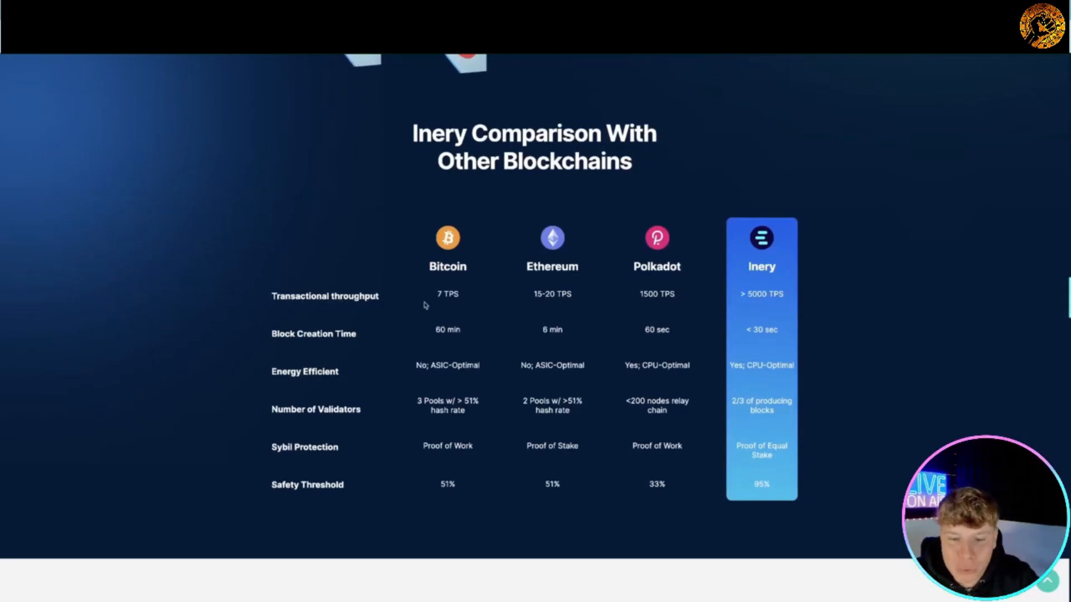
{"action": "mouse_move", "coordinate": [549, 289]}
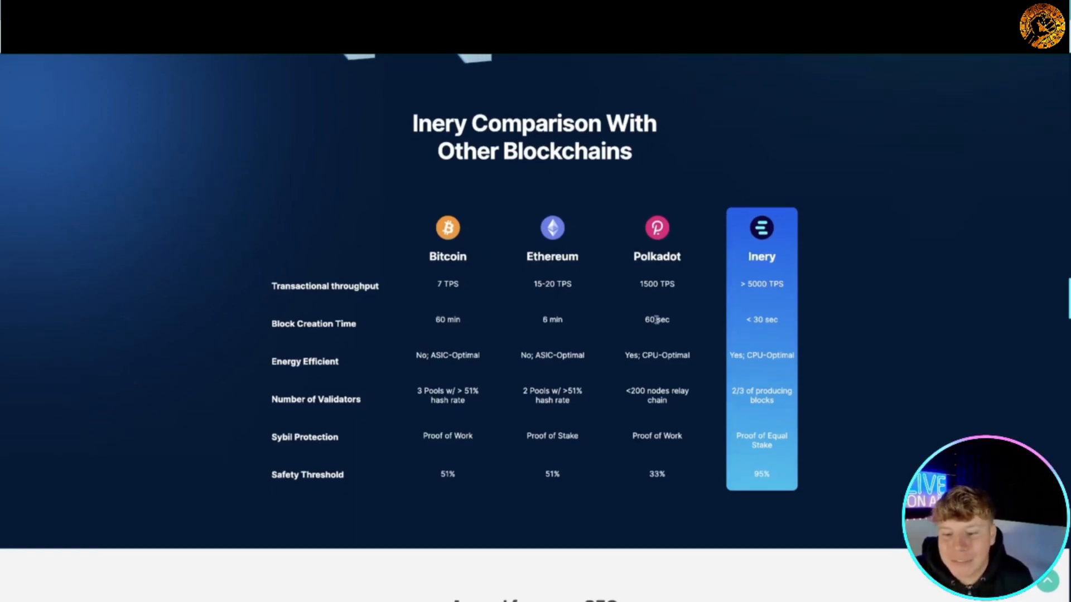
{"action": "mouse_move", "coordinate": [840, 326]}
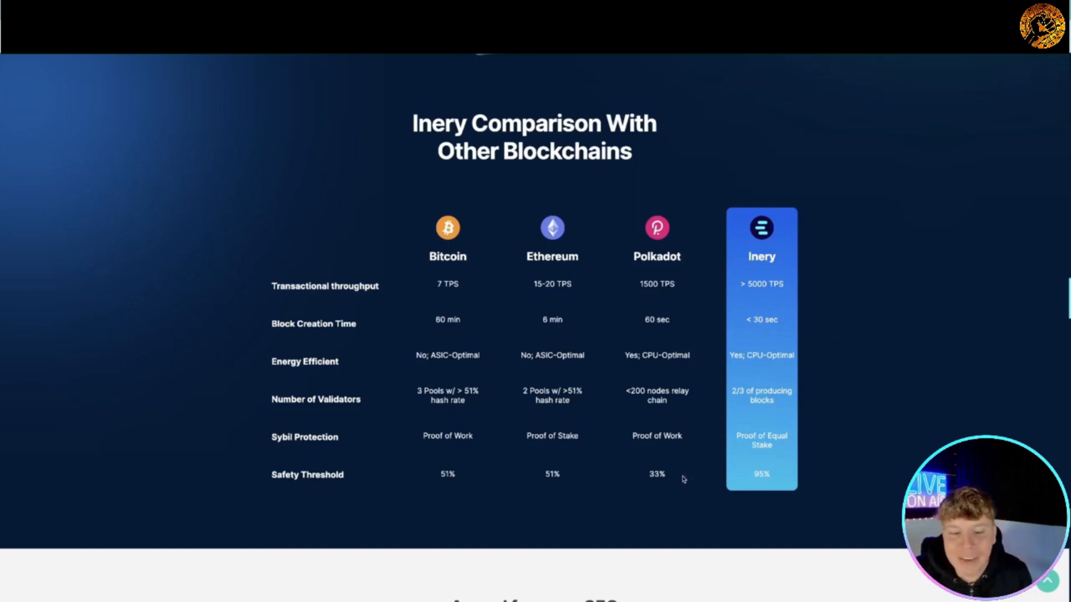
Step: Scroll past the CEO message and Use Cases cards to the Roadmap's Q1 and Q2 2020 entries
{"action": "scroll", "scroll_direction": "down", "scroll_amount": 3}
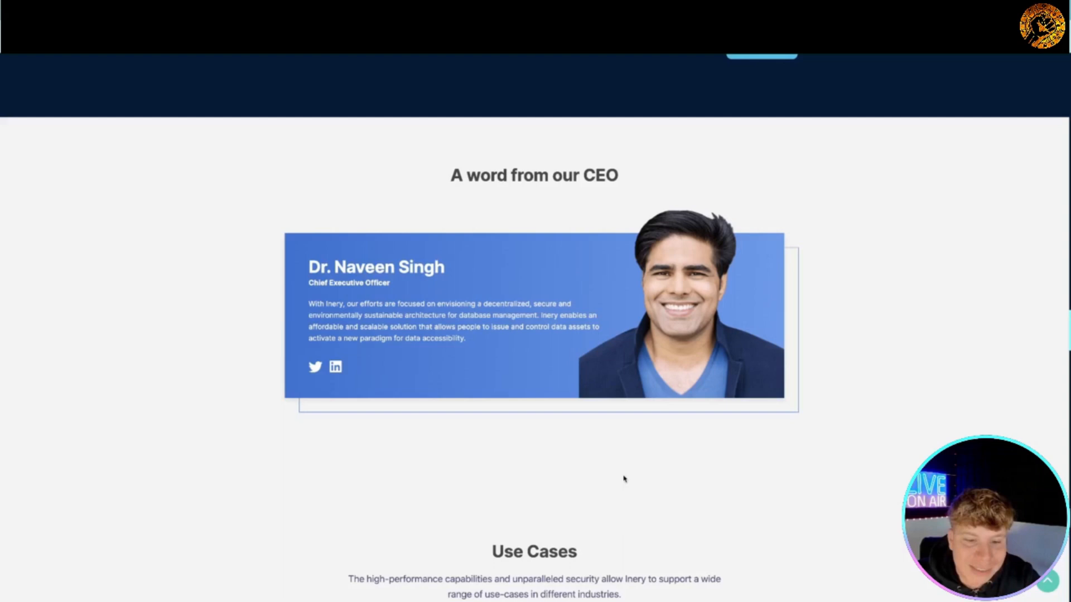
{"action": "scroll", "scroll_direction": "down", "scroll_amount": 3}
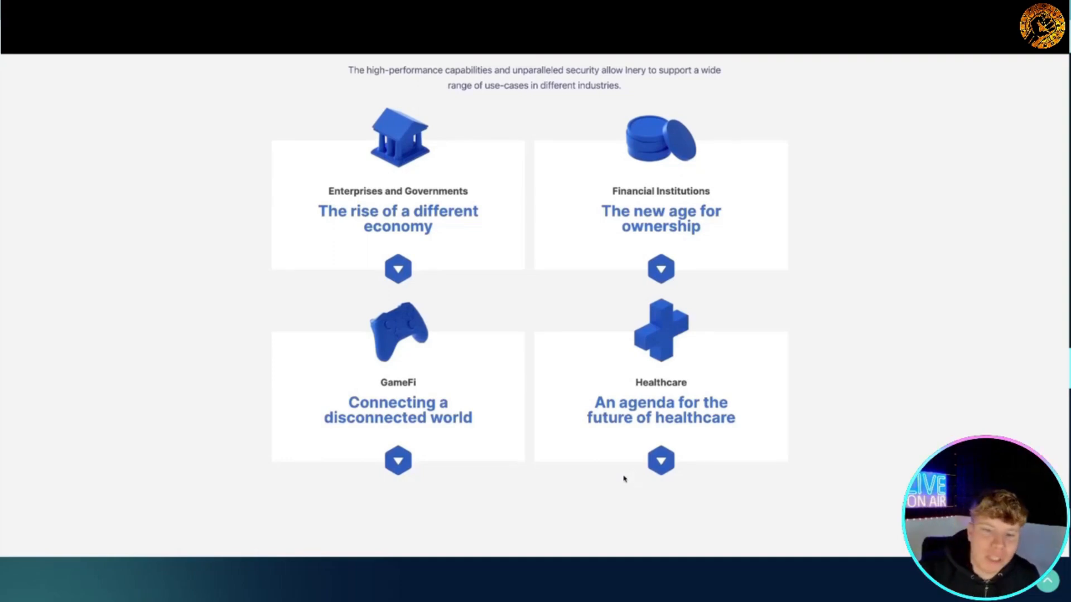
{"action": "scroll", "scroll_direction": "down", "scroll_amount": 3}
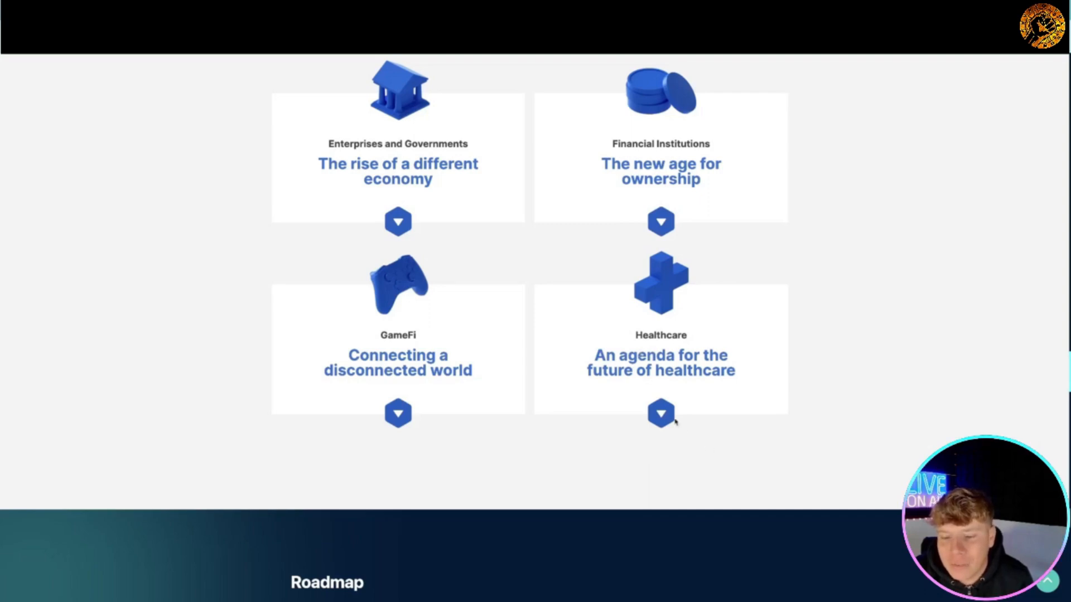
{"action": "scroll", "scroll_direction": "down", "scroll_amount": 3}
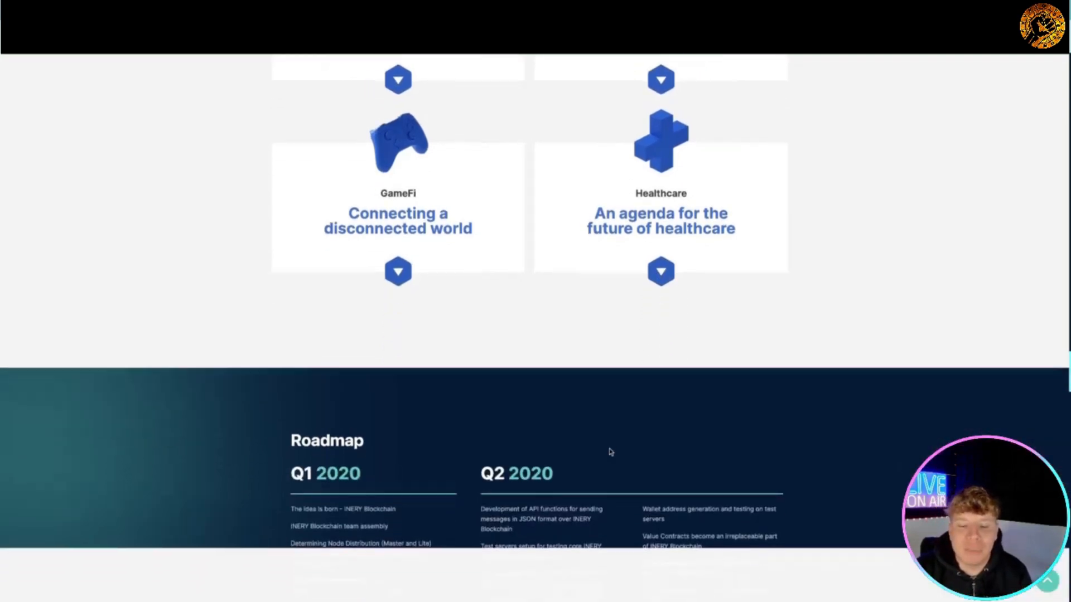
Step: Page the Roadmap forward from 2020 to Q3–Q4 2021, then scroll to the Core Team members
{"action": "scroll", "scroll_direction": "down", "scroll_amount": 3}
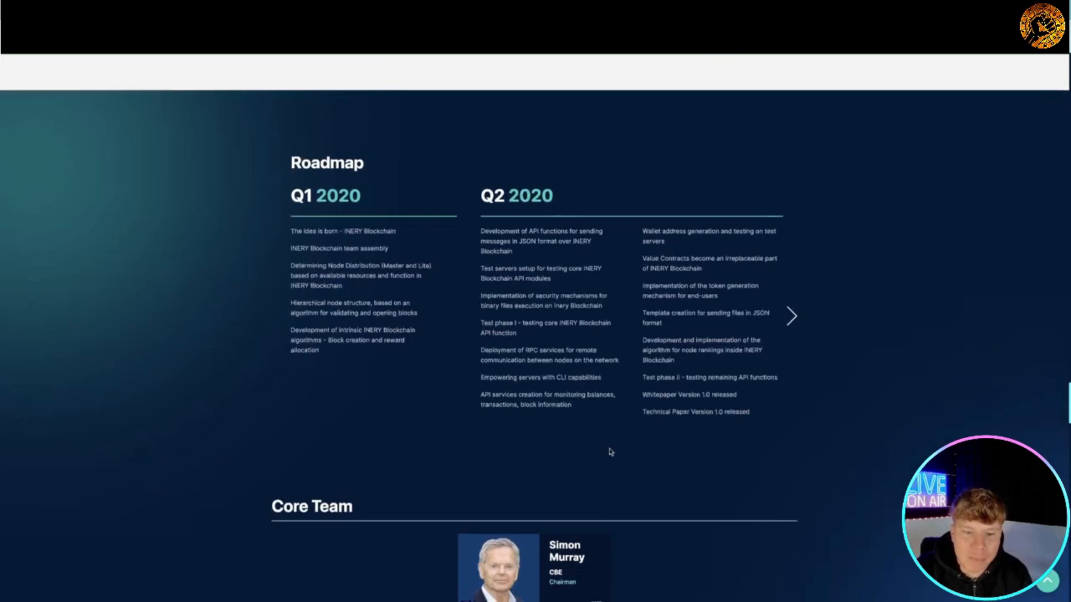
{"action": "scroll", "scroll_direction": "down", "scroll_amount": 3}
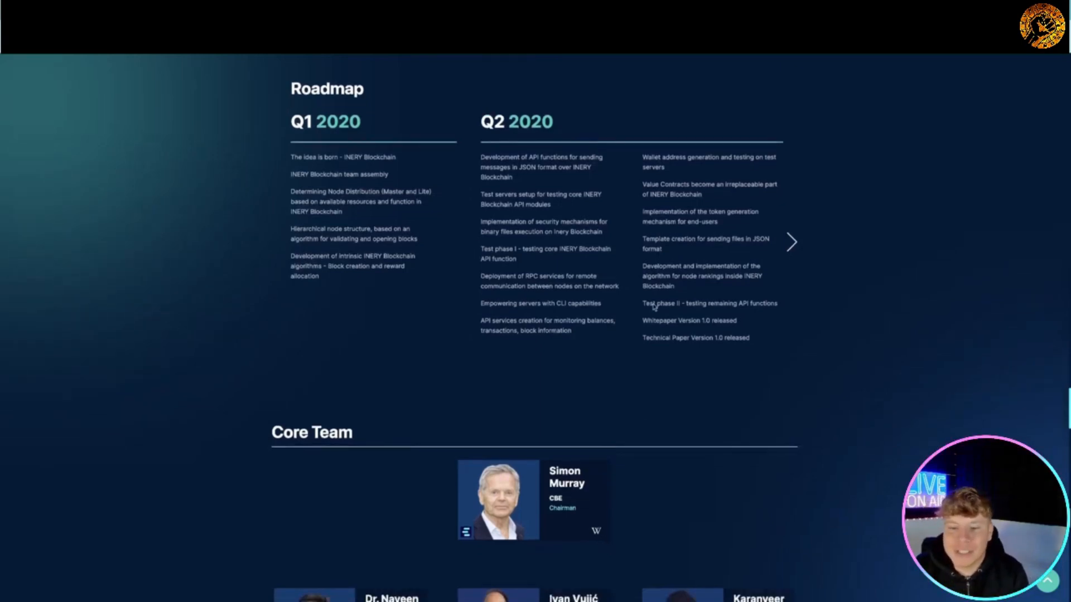
{"action": "left_click", "coordinate": [791, 242]}
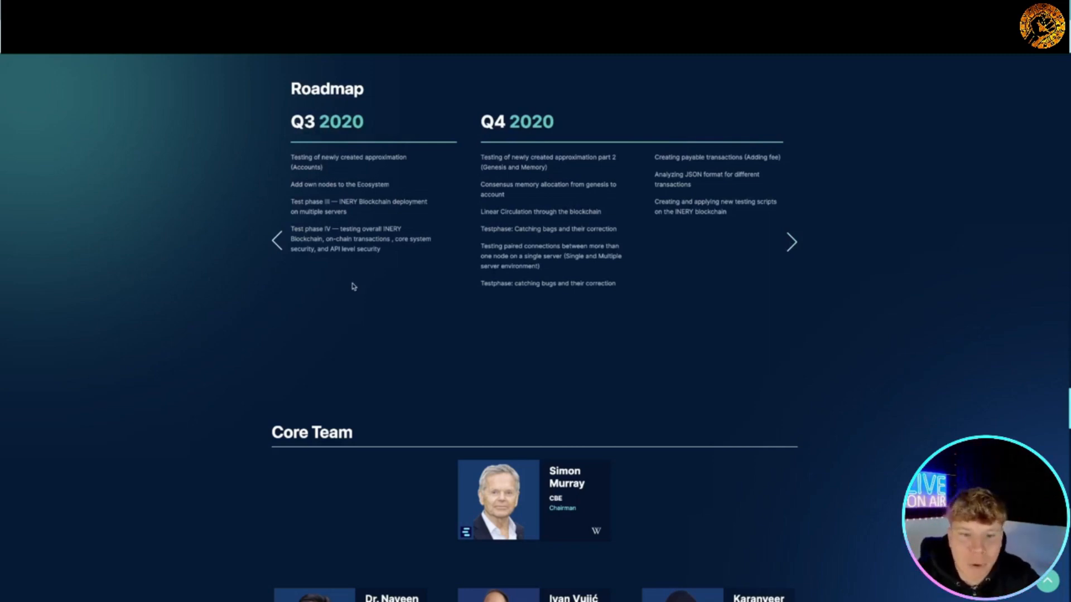
{"action": "mouse_move", "coordinate": [361, 302]}
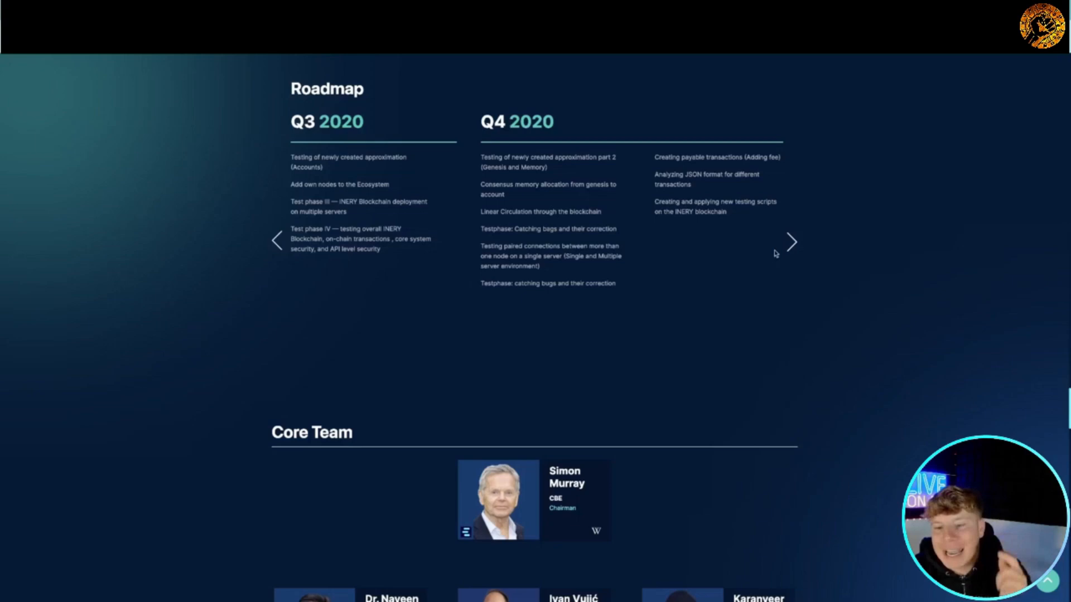
{"action": "left_click", "coordinate": [791, 241]}
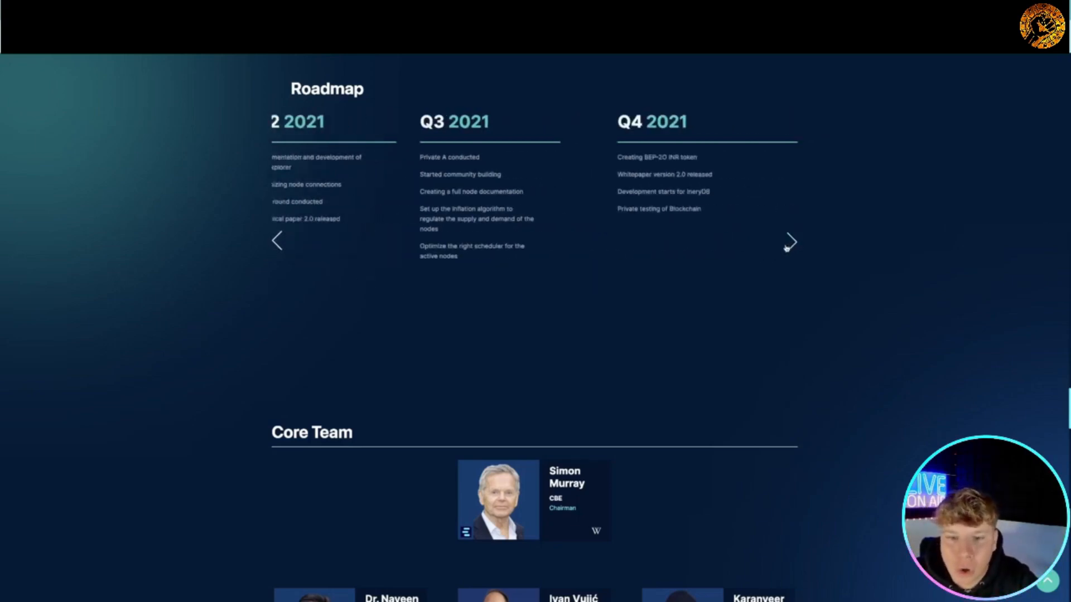
{"action": "scroll", "scroll_direction": "down", "scroll_amount": 3}
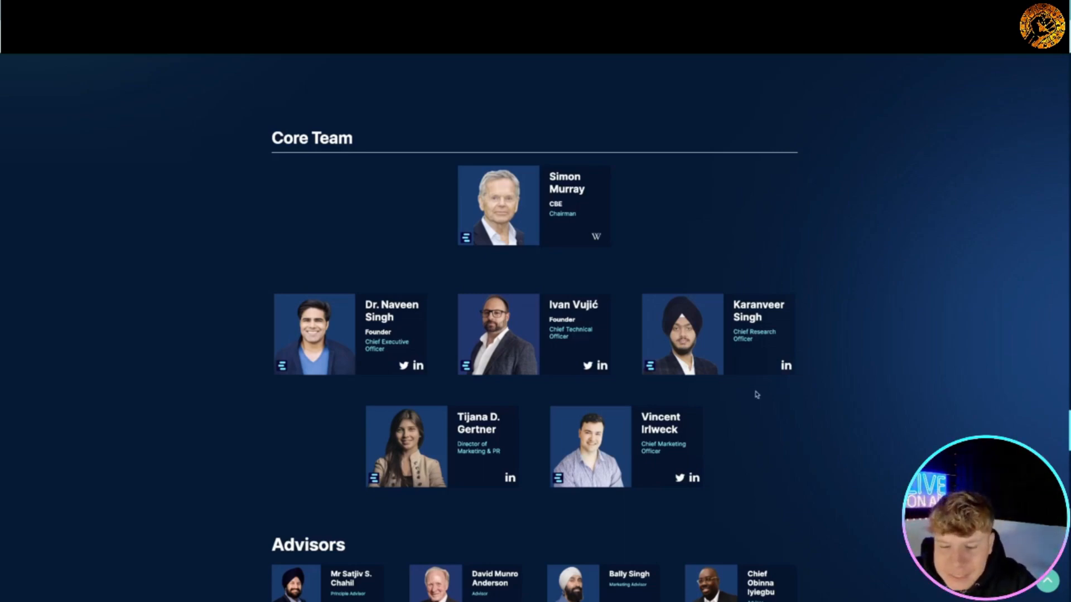
Step: Scroll past Advisors, strategic partners and Featured On logos toward the FAQ section
{"action": "scroll", "scroll_direction": "down", "scroll_amount": 3}
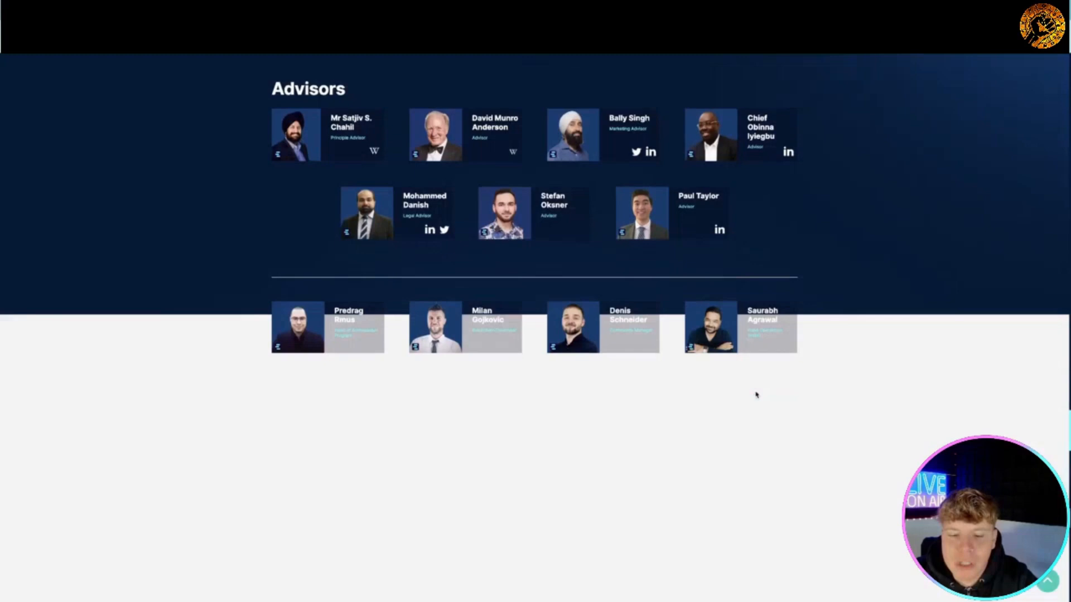
{"action": "scroll", "scroll_direction": "down", "scroll_amount": 3}
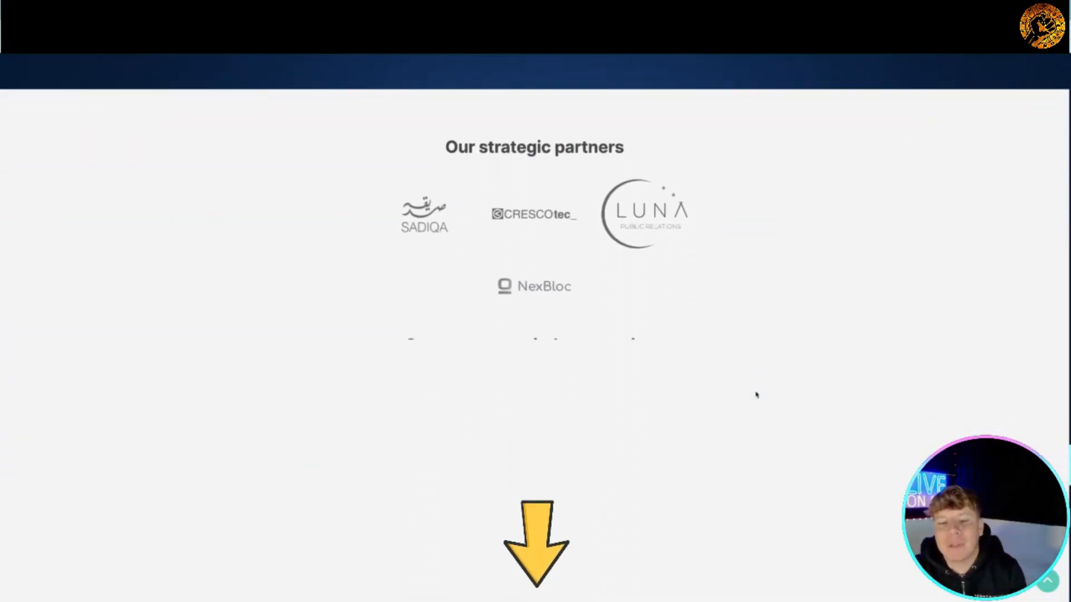
{"action": "scroll", "scroll_direction": "down", "scroll_amount": 3}
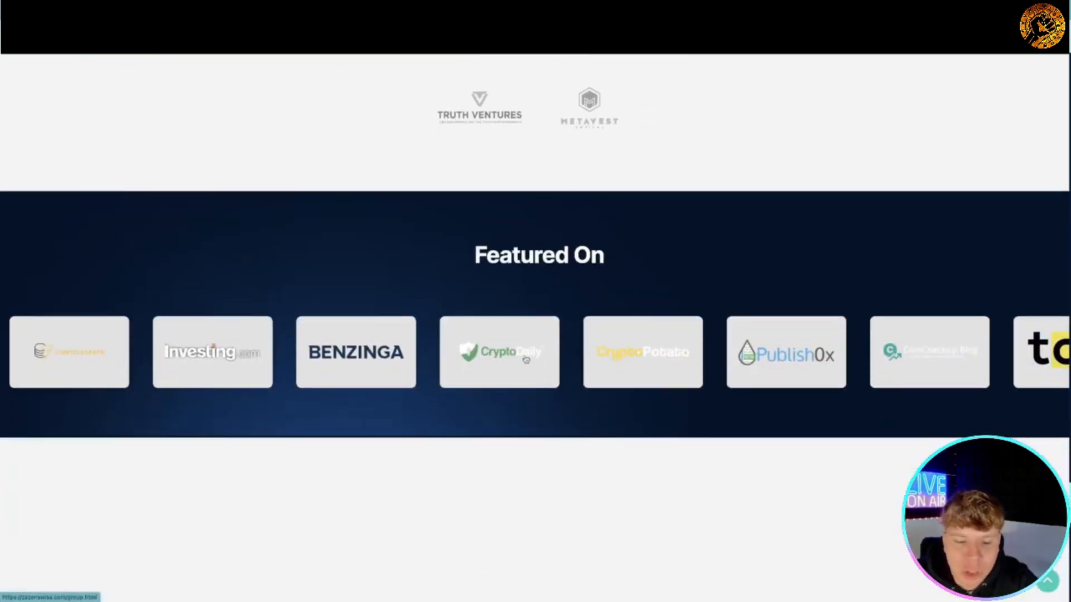
{"action": "scroll", "scroll_direction": "down", "scroll_amount": 3}
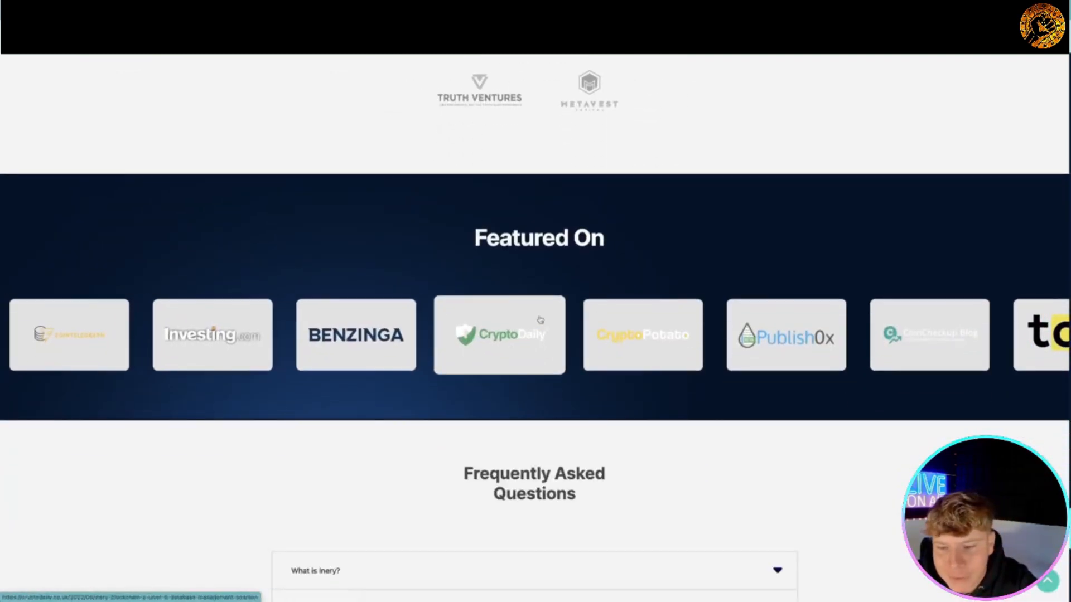
{"action": "mouse_move", "coordinate": [785, 335]}
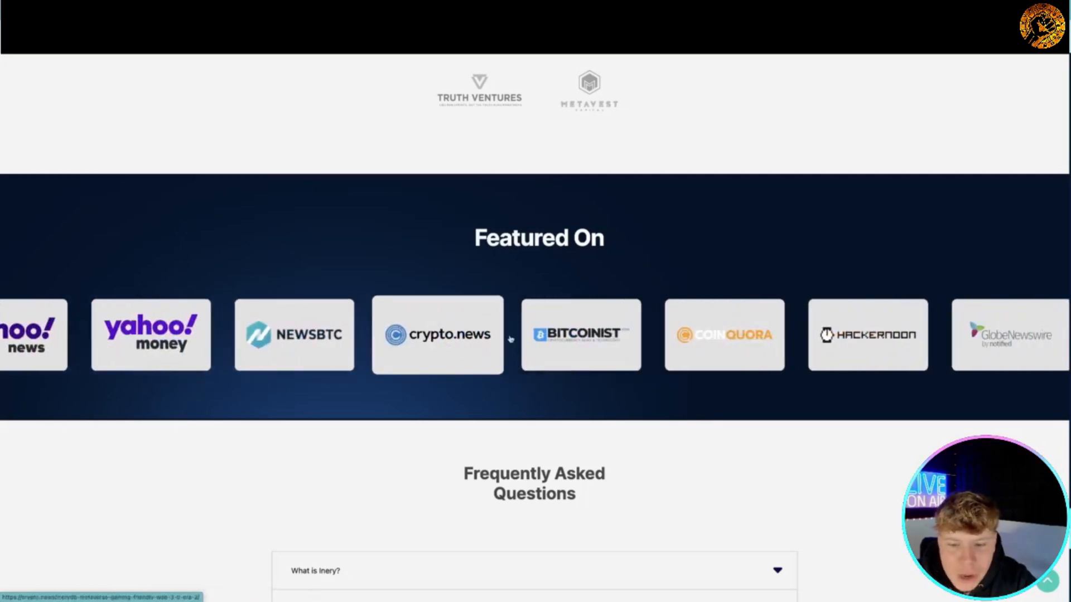
{"action": "scroll", "scroll_direction": "down", "scroll_amount": 3}
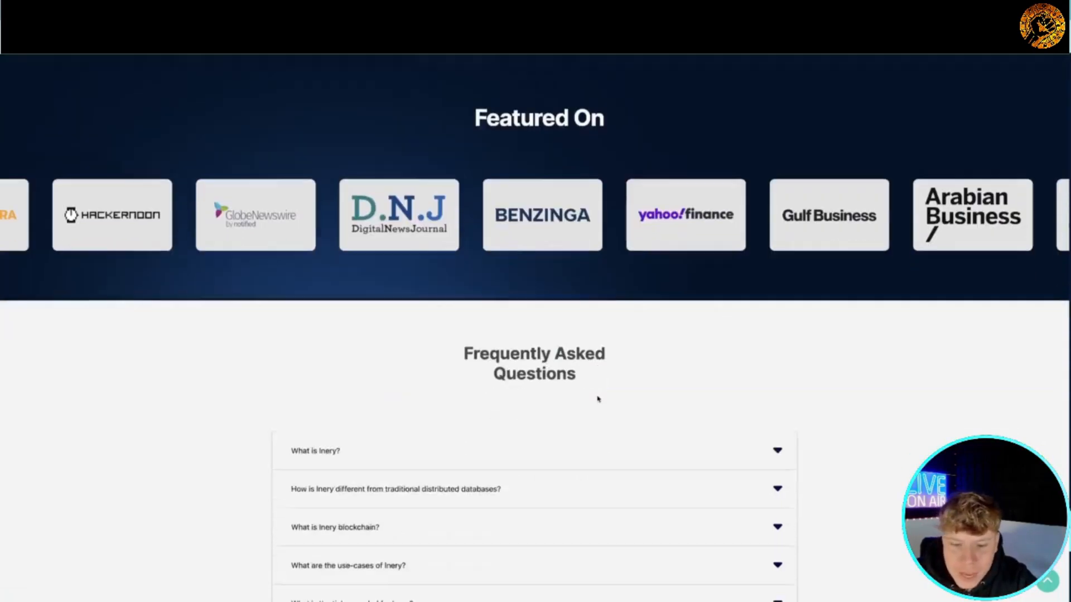
{"action": "scroll", "scroll_direction": "down", "scroll_amount": 3}
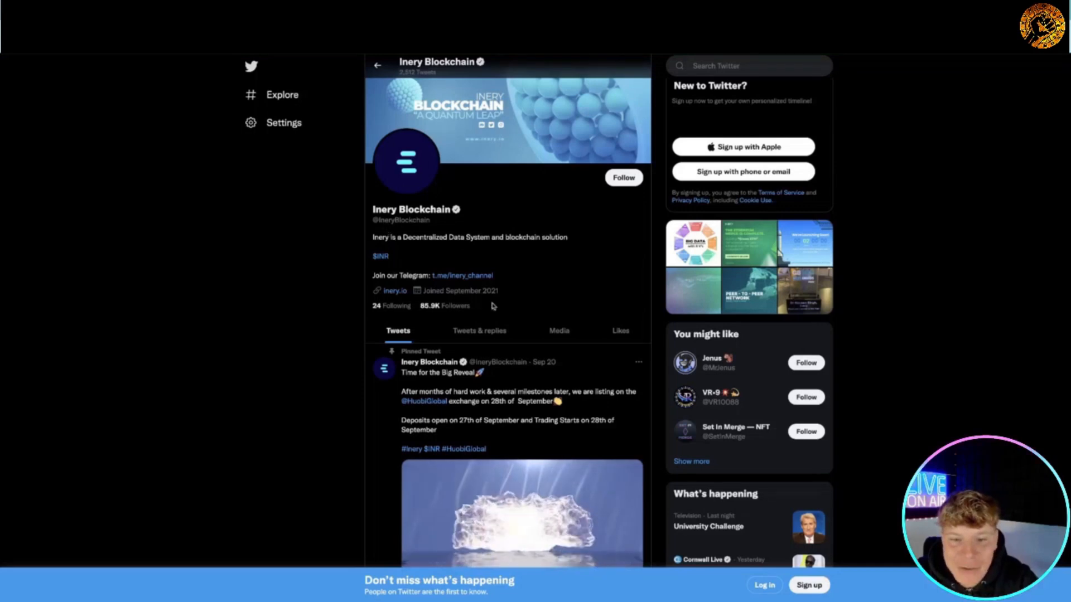
Step: Scroll the Inery Blockchain Twitter profile down to the pinned Huobi listing tweet
{"action": "scroll", "scroll_direction": "down", "scroll_amount": 3}
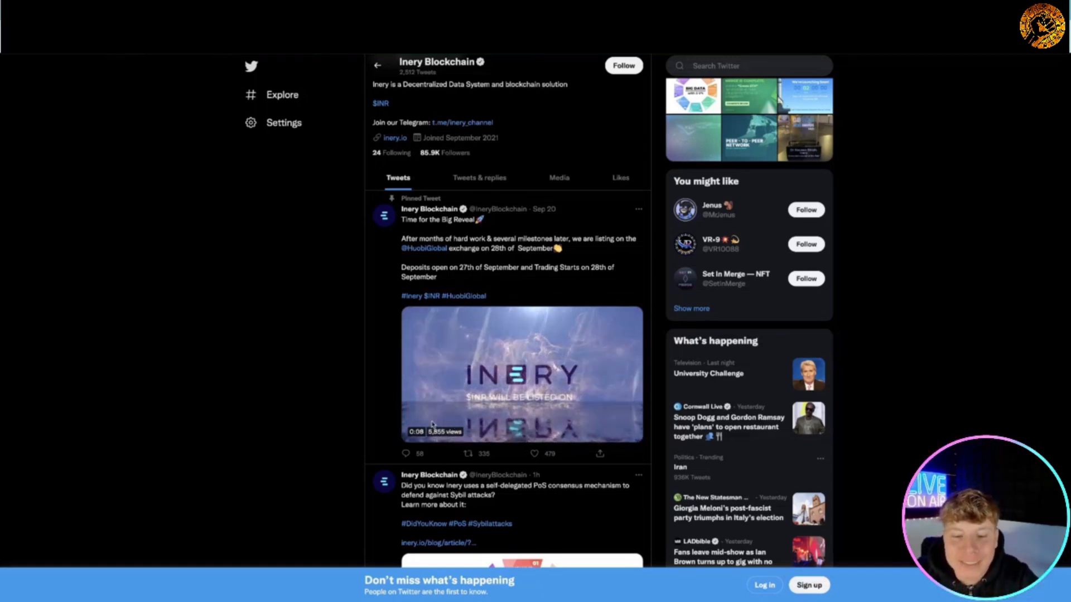
{"action": "scroll", "scroll_direction": "down", "scroll_amount": 3}
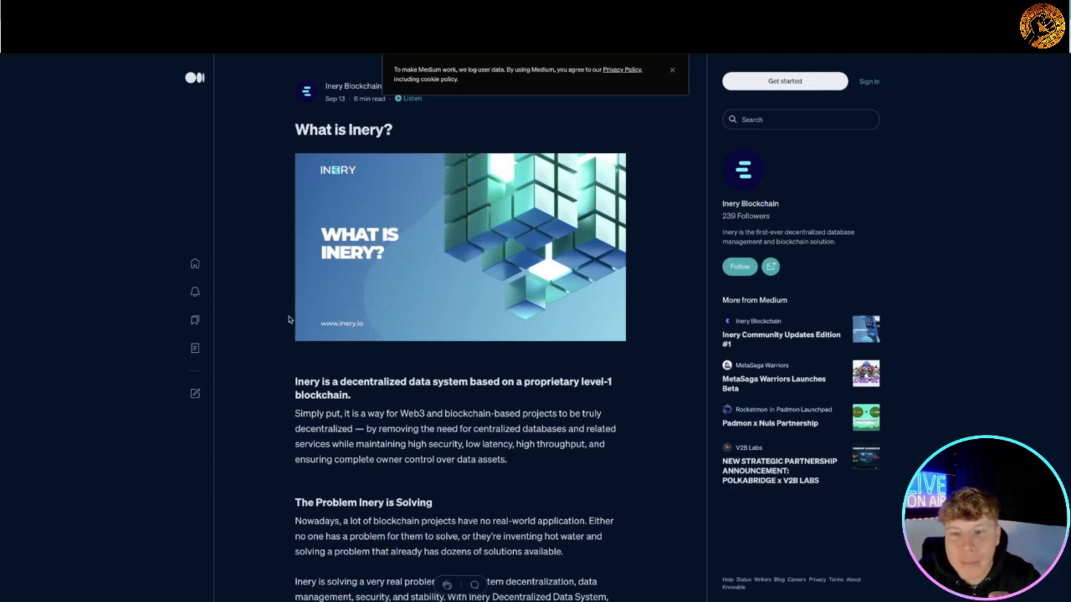
Step: Dismiss the Medium privacy notice and read through use cases and team bios to Inery Advisors
{"action": "left_click", "coordinate": [672, 69]}
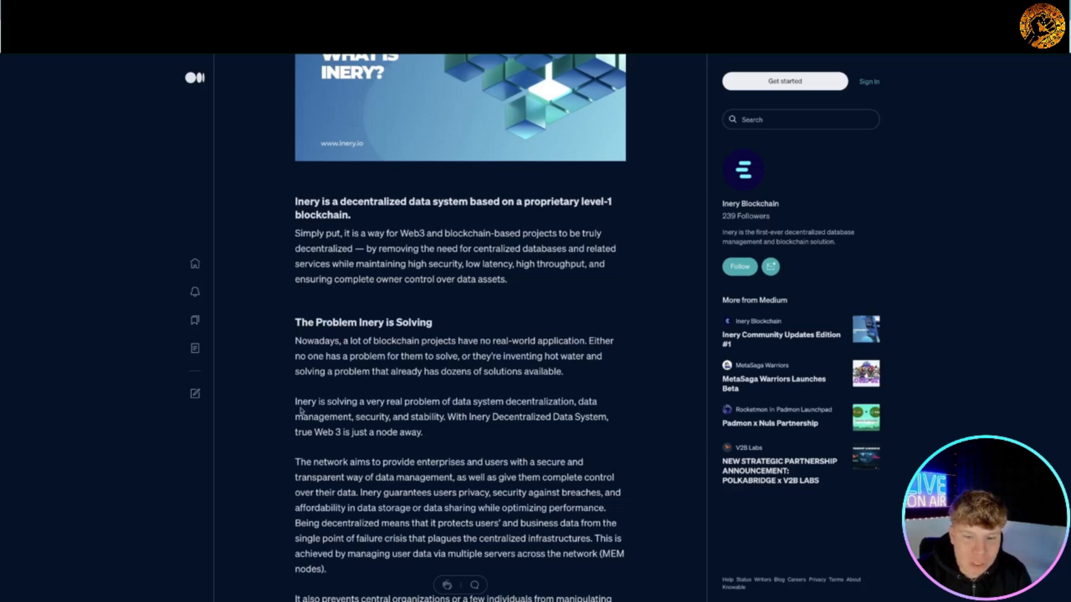
{"action": "scroll", "scroll_direction": "down", "scroll_amount": 3}
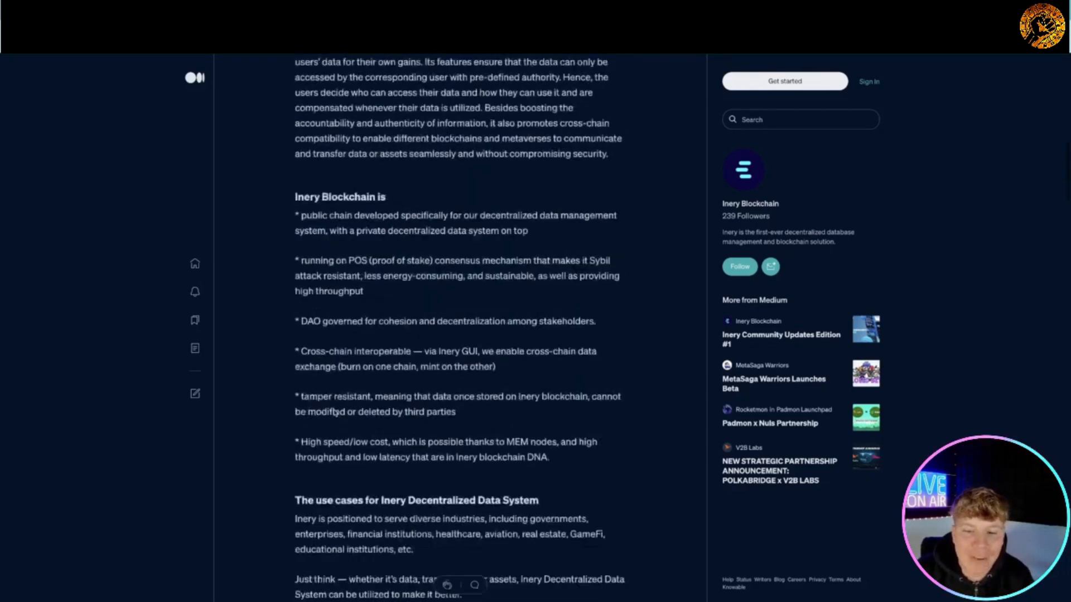
{"action": "scroll", "scroll_direction": "down", "scroll_amount": 3}
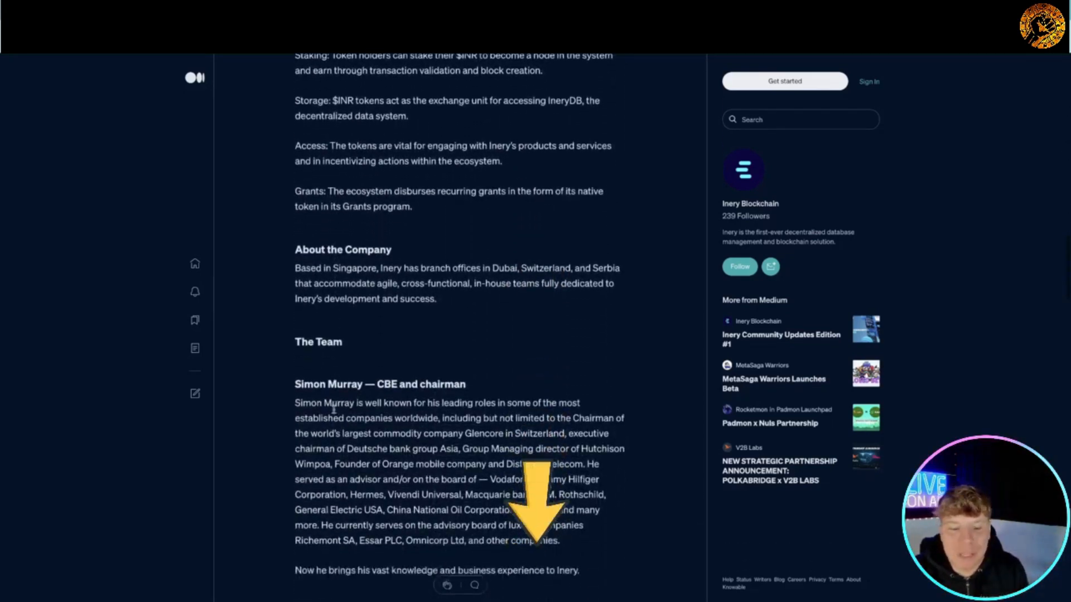
{"action": "scroll", "scroll_direction": "down", "scroll_amount": 3}
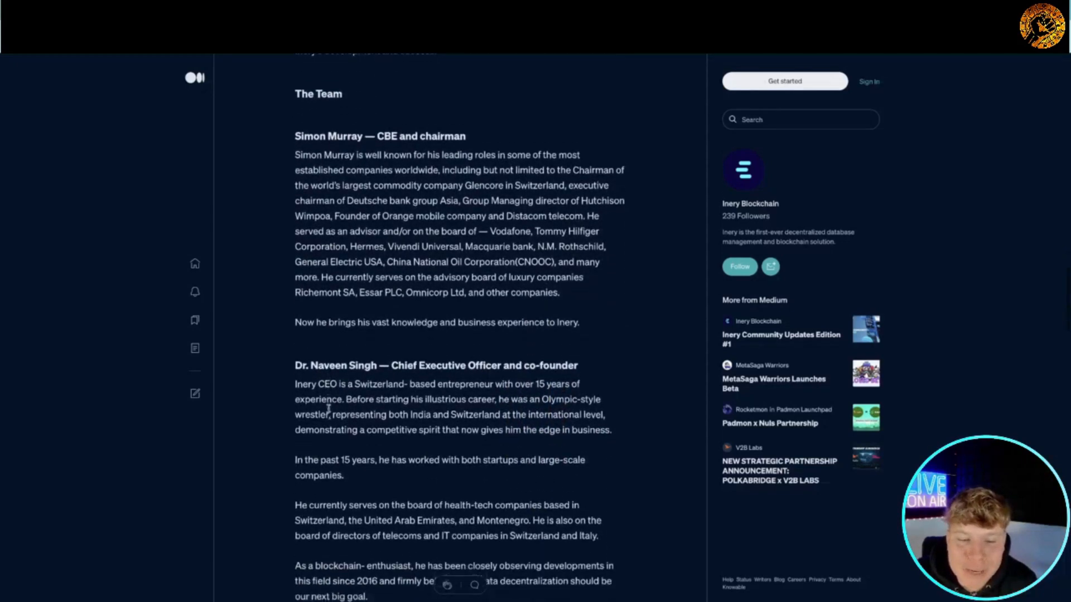
{"action": "scroll", "scroll_direction": "down", "scroll_amount": 3}
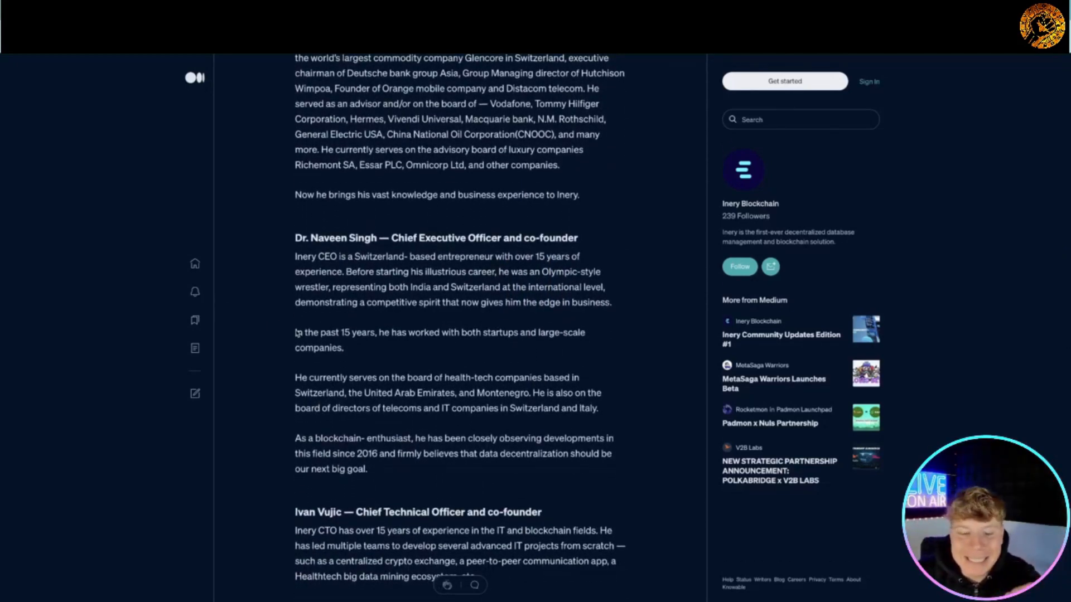
{"action": "scroll", "scroll_direction": "down", "scroll_amount": 3}
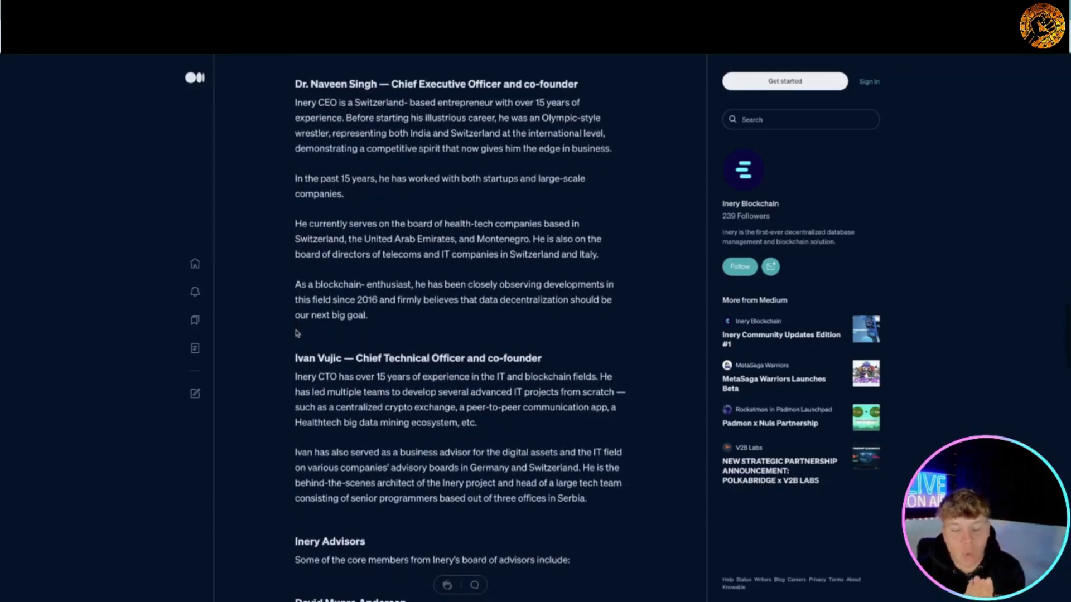
{"action": "scroll", "scroll_direction": "down", "scroll_amount": 3}
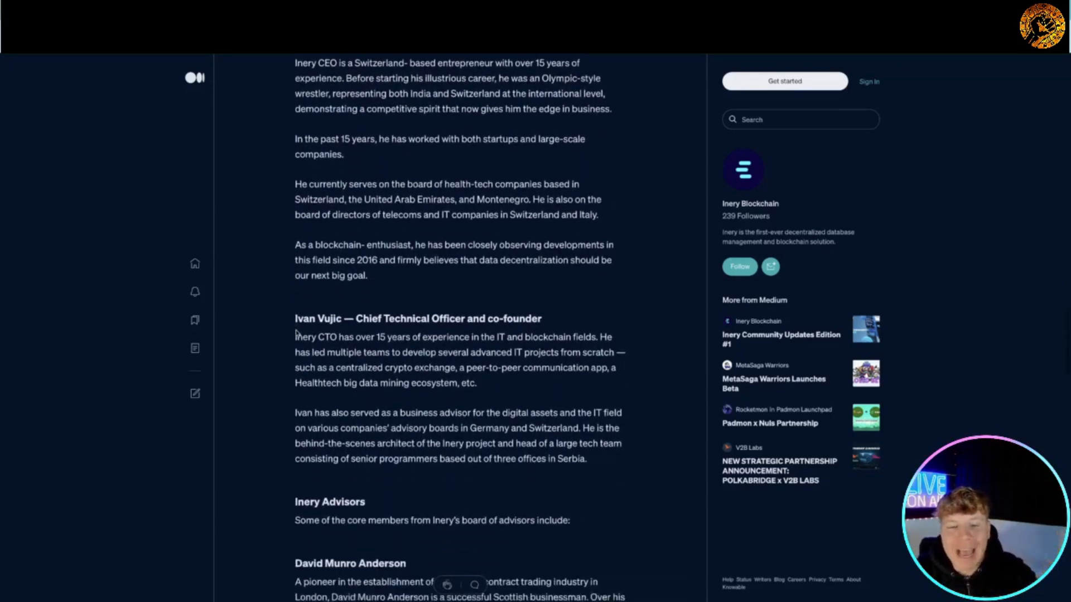
{"action": "scroll", "scroll_direction": "down", "scroll_amount": 3}
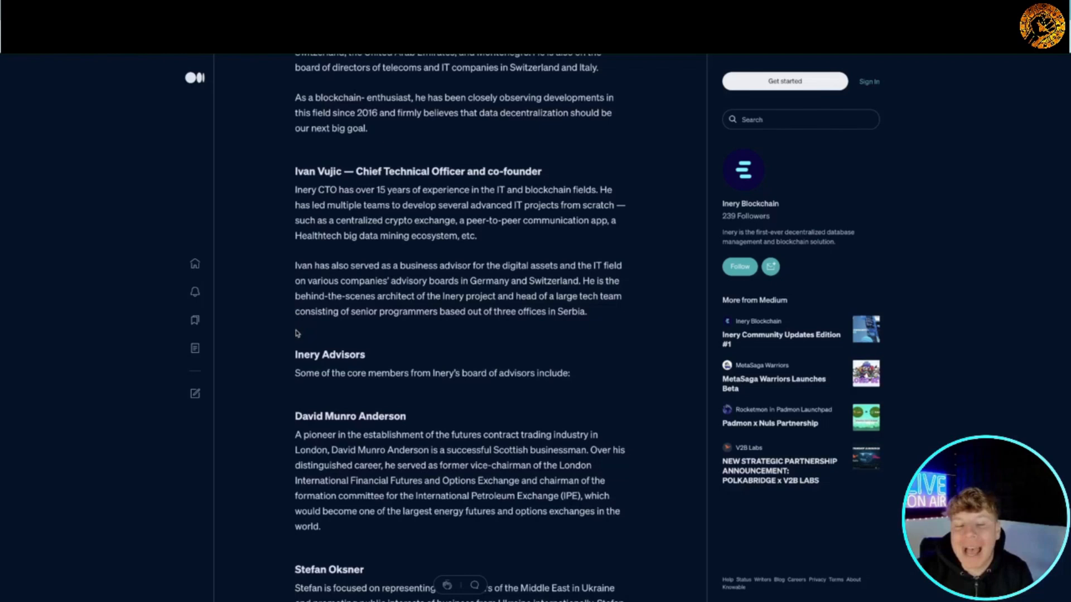
{"action": "mouse_move", "coordinate": [260, 258]}
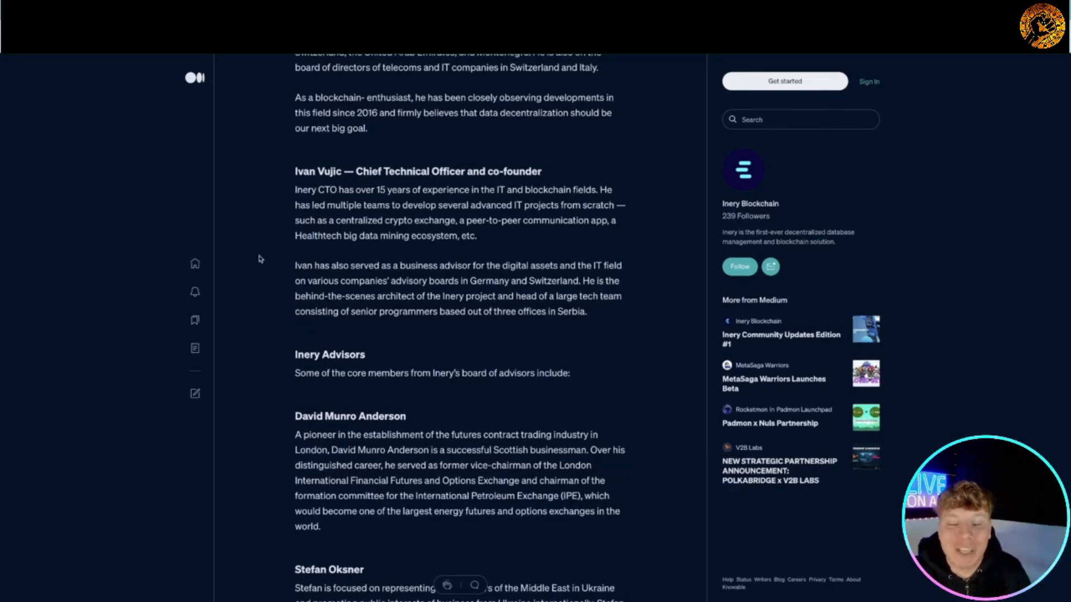
{"action": "mouse_move", "coordinate": [269, 266]}
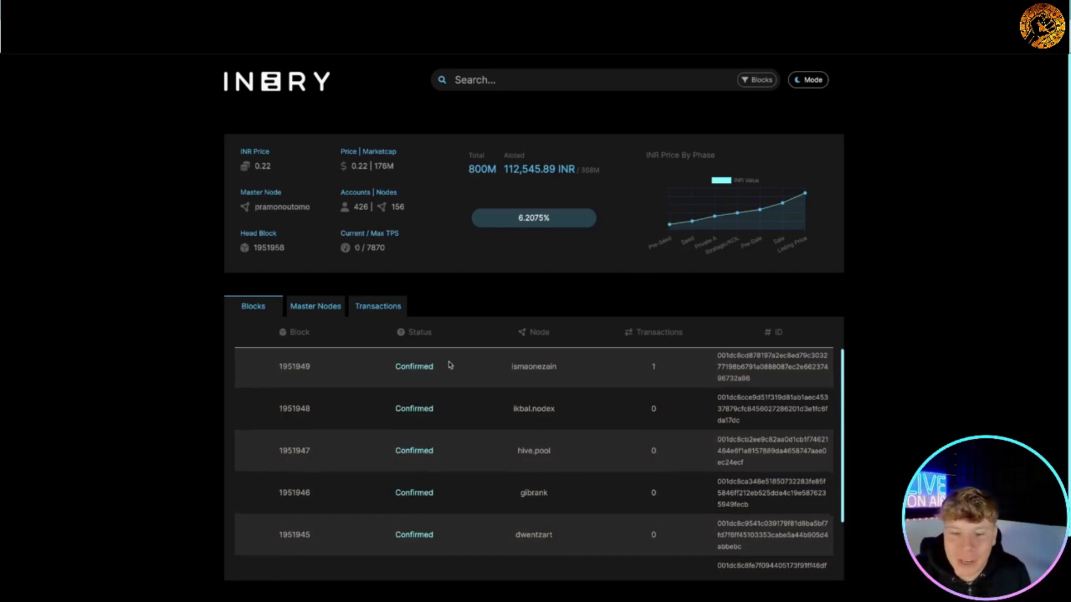
Step: Switch the explorer from Blocks to the Master Nodes list, then to the Transactions list
{"action": "left_click", "coordinate": [315, 305]}
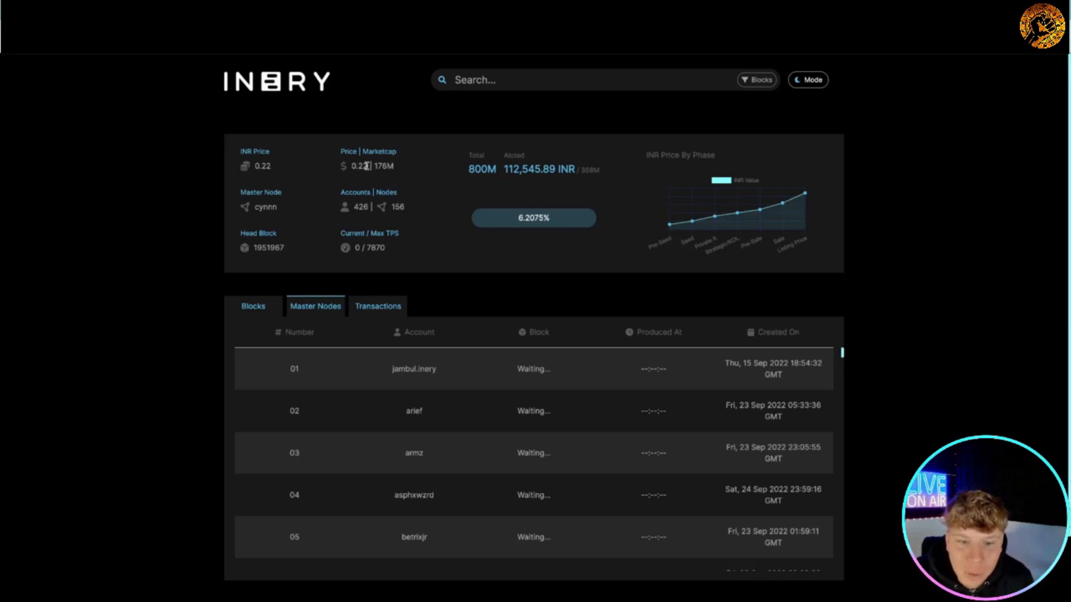
{"action": "mouse_move", "coordinate": [373, 250]}
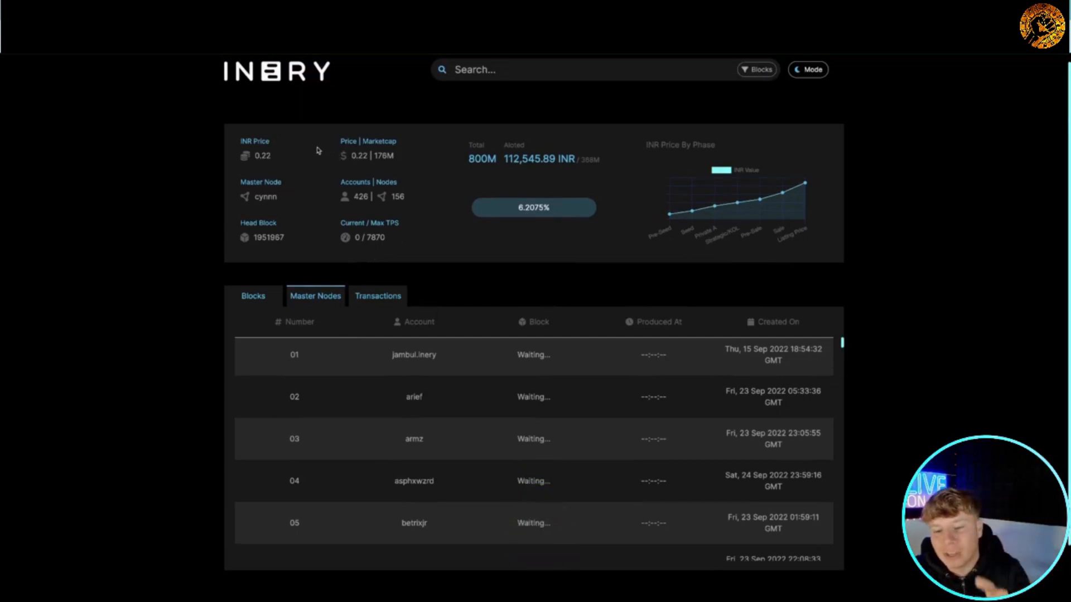
{"action": "left_click", "coordinate": [378, 295]}
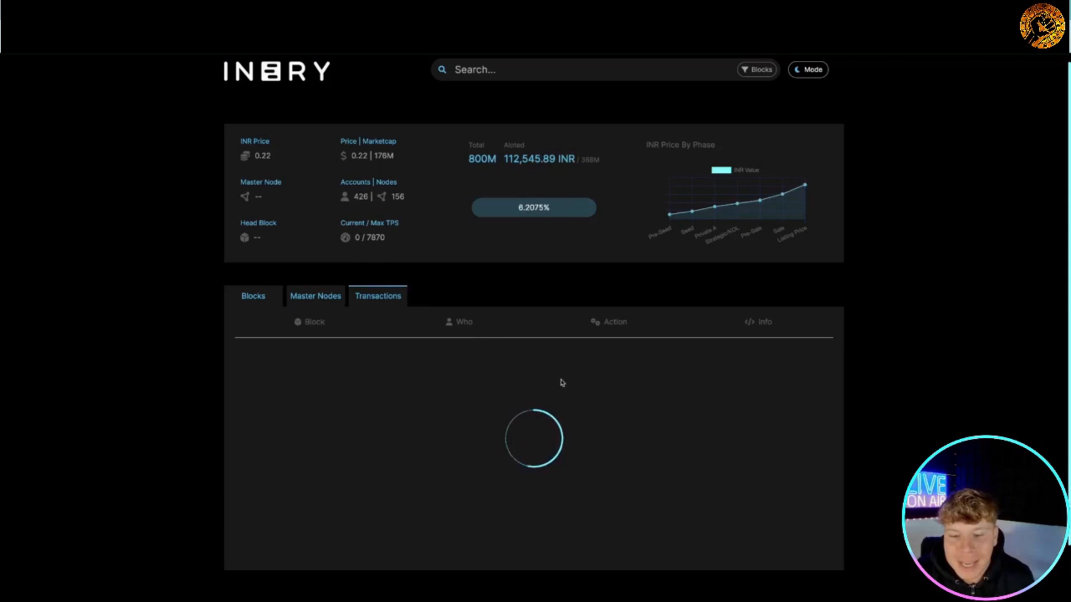
{"action": "mouse_move", "coordinate": [304, 169]}
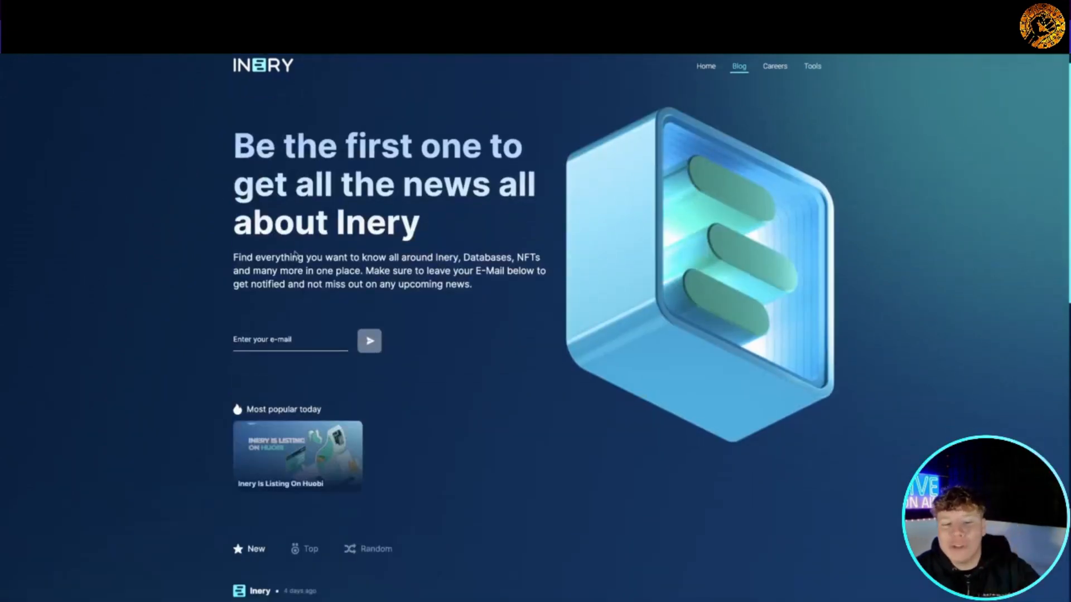
Step: Scroll the Inery blog page past the news signup to the Huobi listing story
{"action": "scroll", "scroll_direction": "down", "scroll_amount": 3}
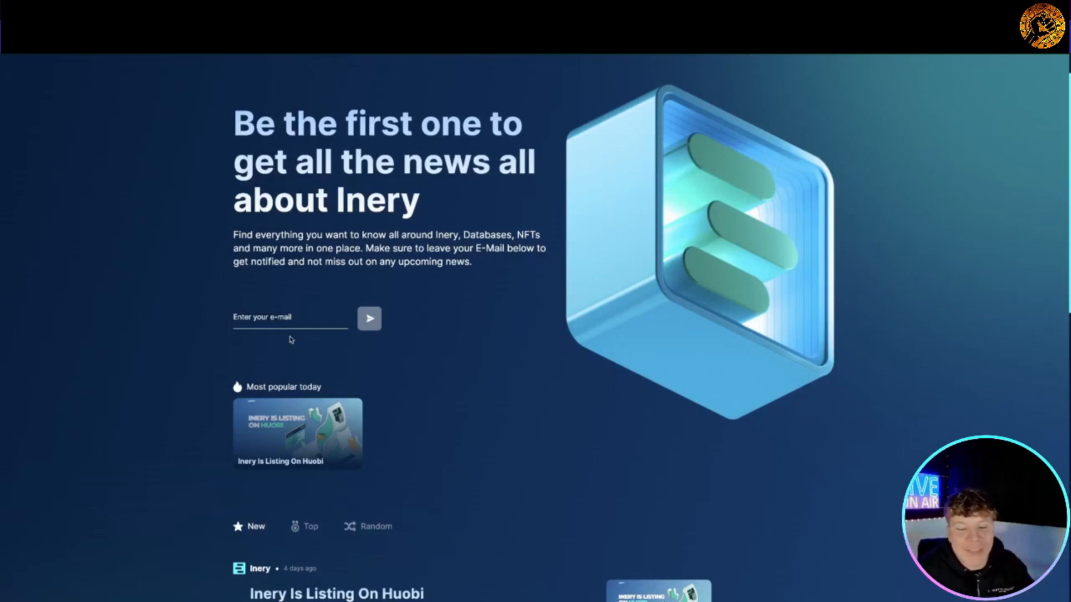
{"action": "scroll", "scroll_direction": "down", "scroll_amount": 3}
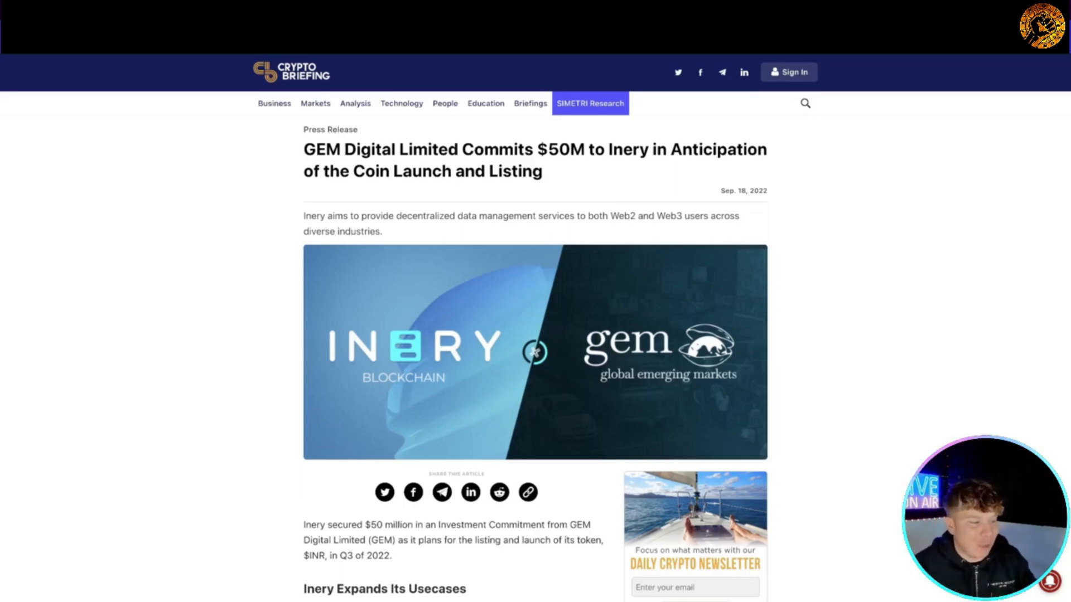
{"action": "mouse_move", "coordinate": [241, 428]}
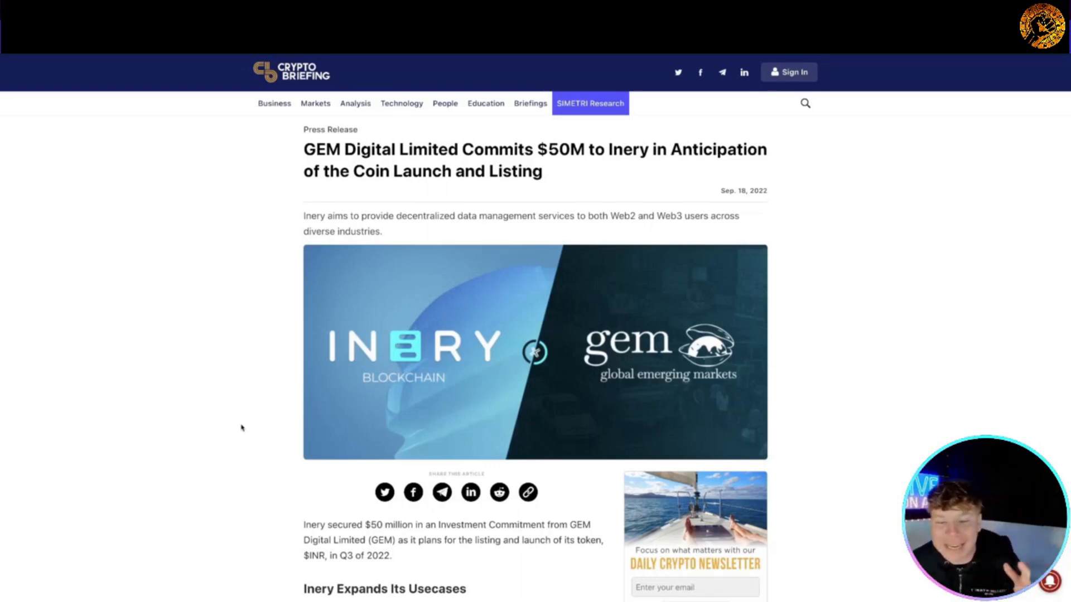
Step: Scroll through the GEM Digital $50M press release down to Recommended News
{"action": "scroll", "scroll_direction": "down", "scroll_amount": 3}
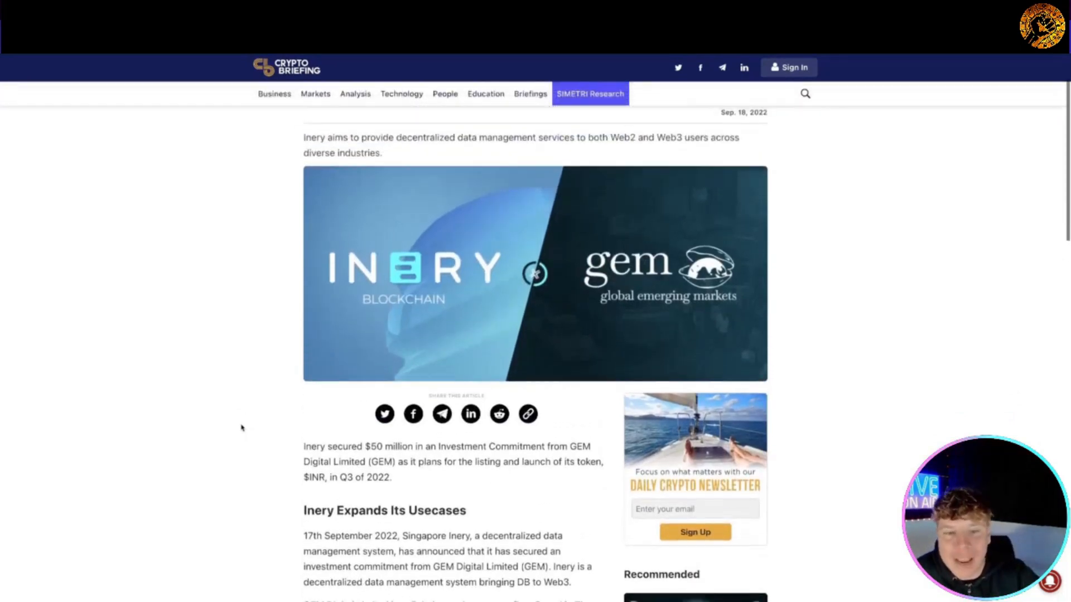
{"action": "scroll", "scroll_direction": "down", "scroll_amount": 3}
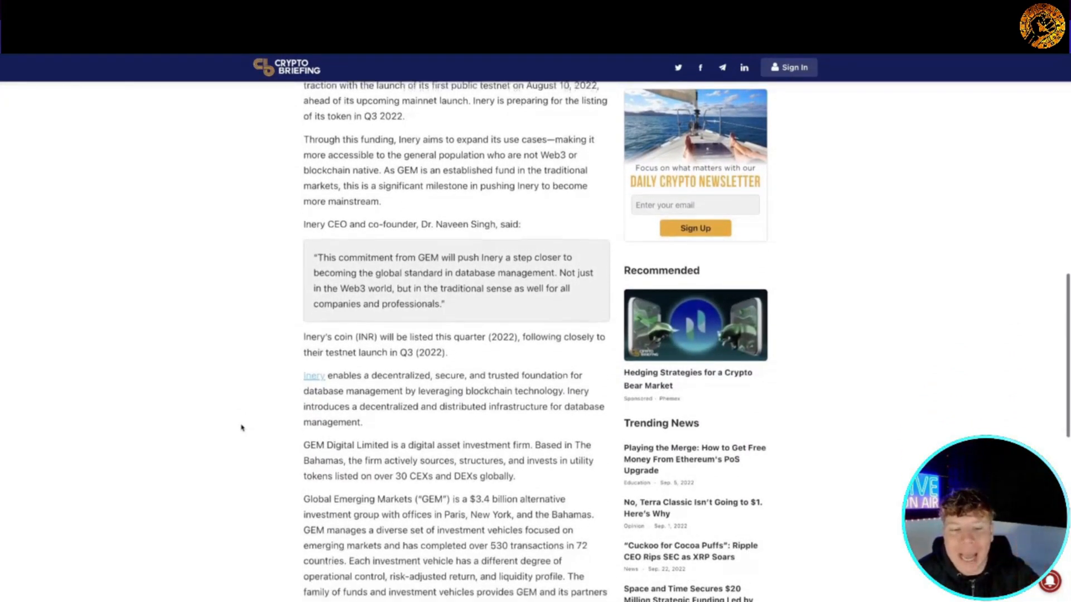
{"action": "scroll", "scroll_direction": "down", "scroll_amount": 3}
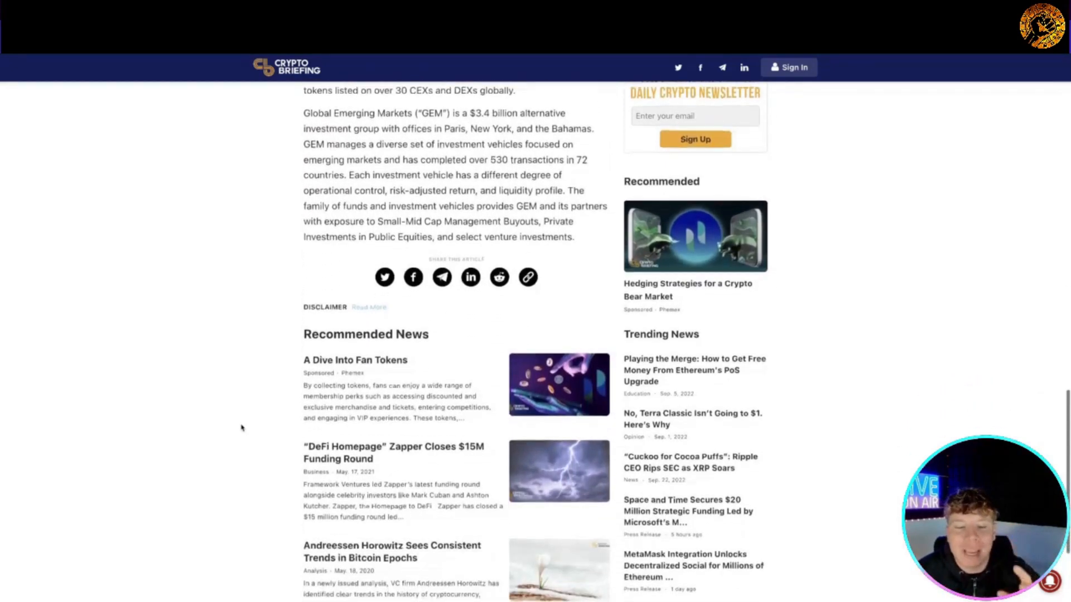